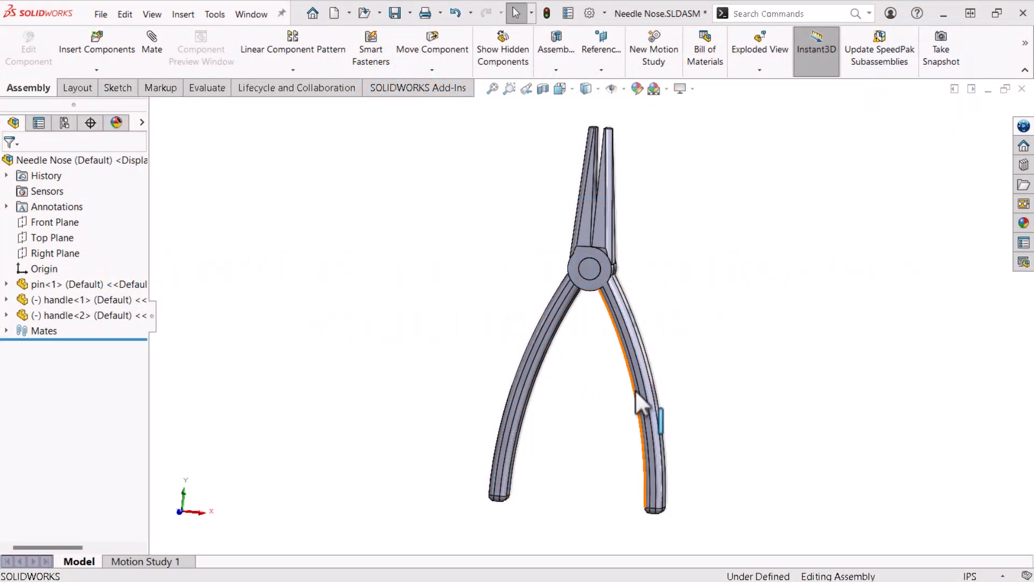
# Preview the Needle Nose assembly and the pin's Boss-Extrude, then close all documents.
pyautogui.moveTo(640, 403); pyautogui.dragTo(673, 392)
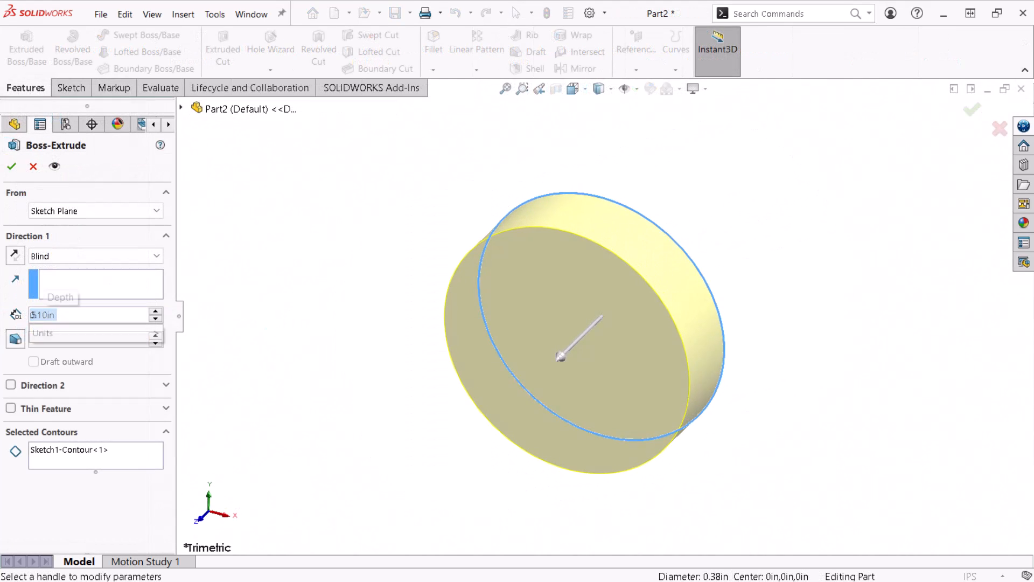
pyautogui.click(12, 166)
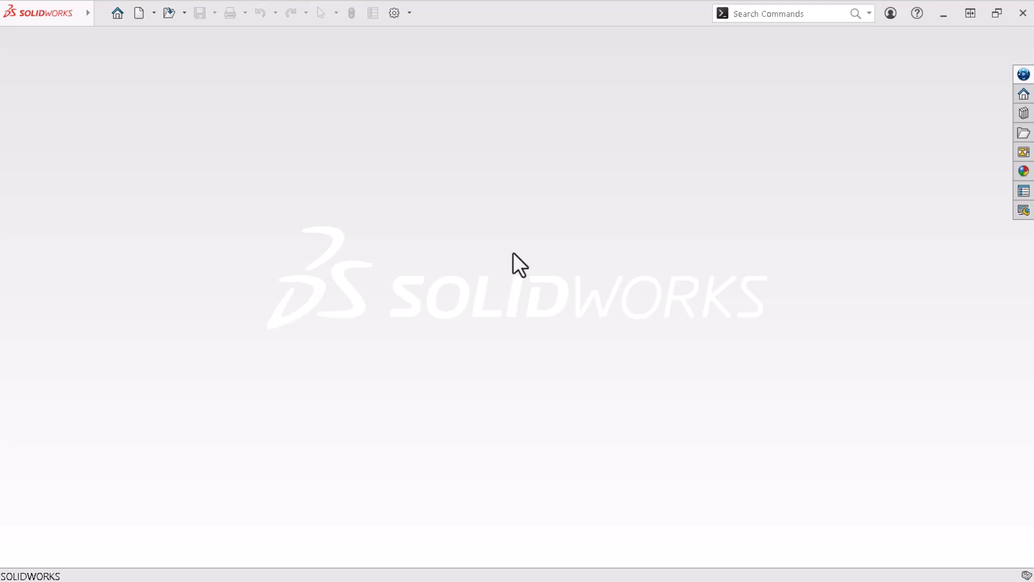
pyautogui.moveTo(97, 33)
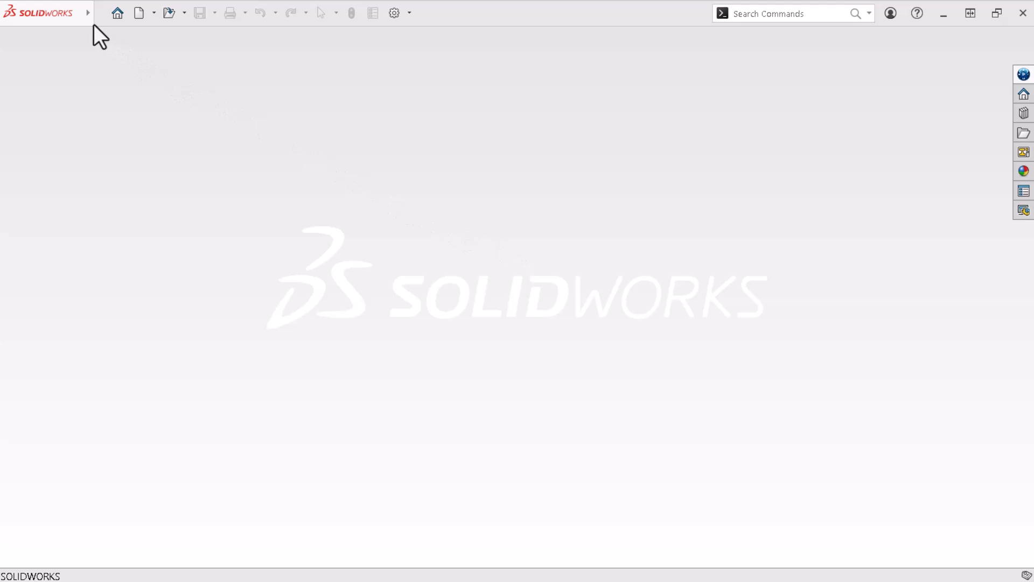
# Expand the menu bar and start a new SOLIDWORKS document.
pyautogui.click(158, 13)
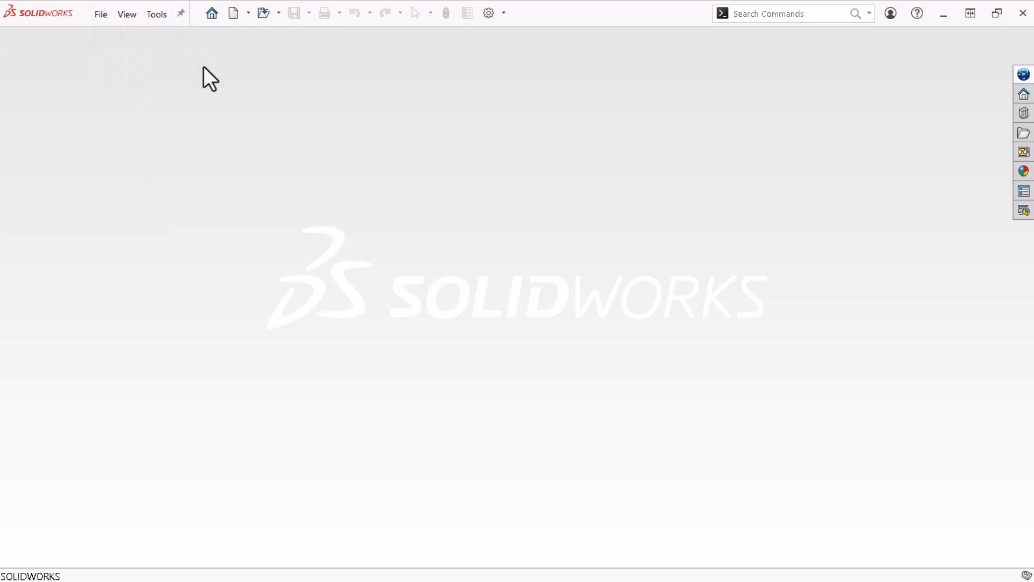
pyautogui.moveTo(235, 12)
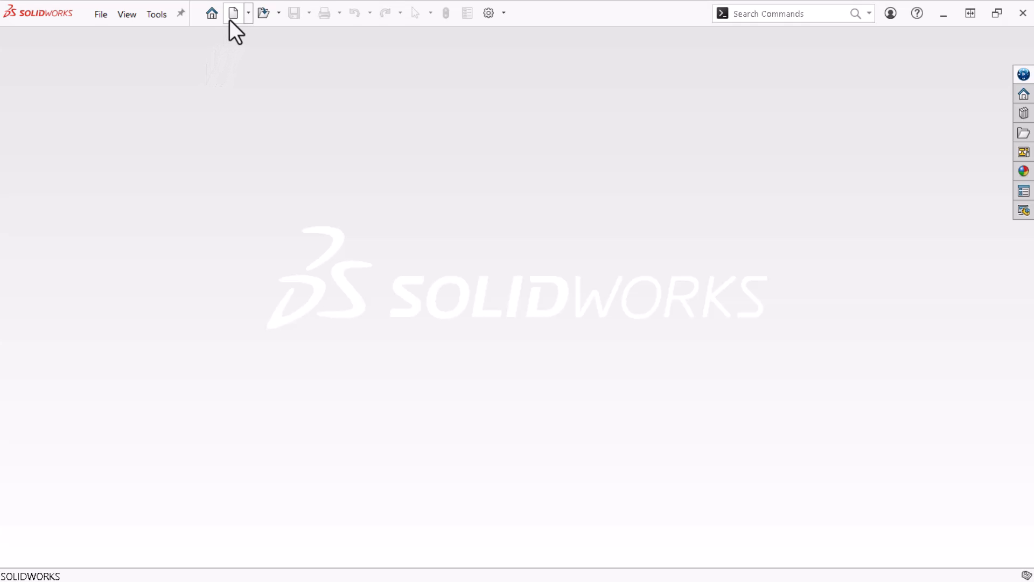
pyautogui.click(233, 12)
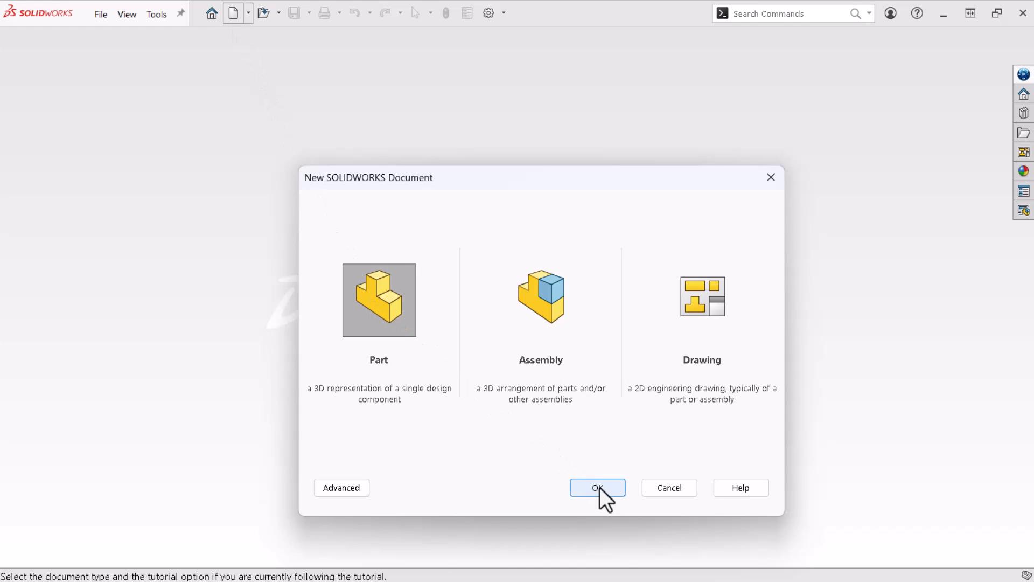
# Confirm Part as the new document type to create Part1.
pyautogui.click(597, 487)
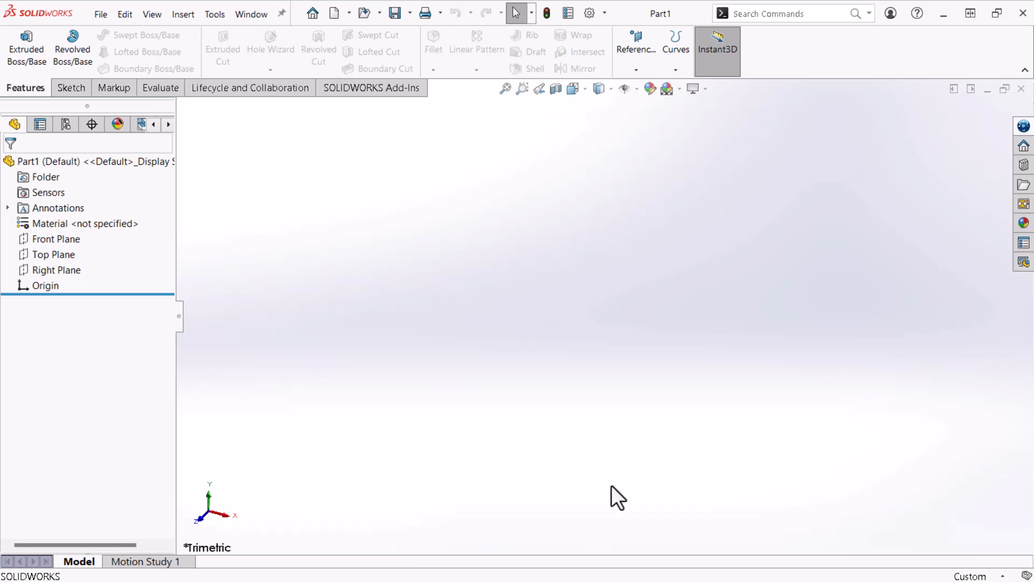
pyautogui.moveTo(617, 496)
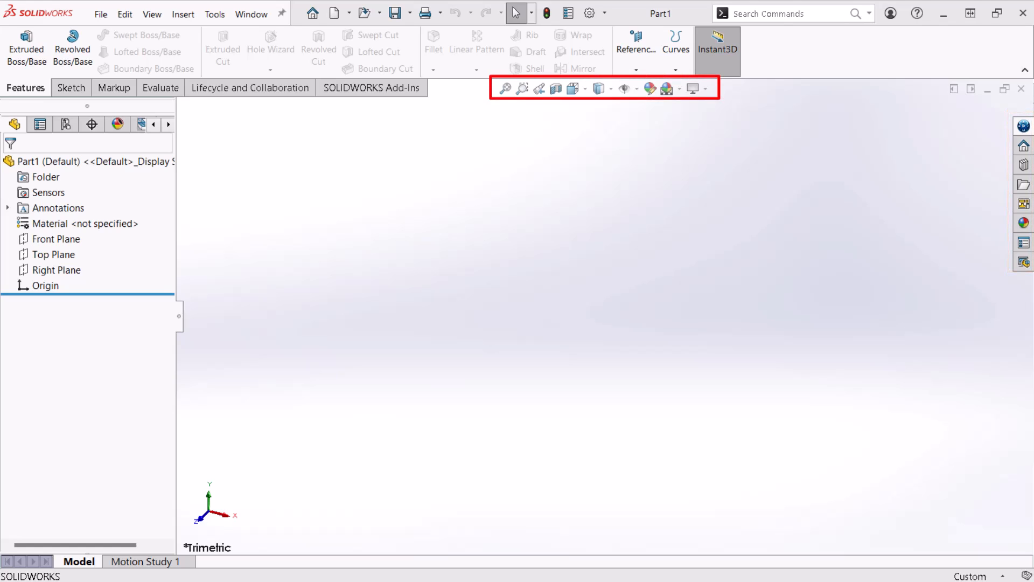
pyautogui.moveTo(754, 447)
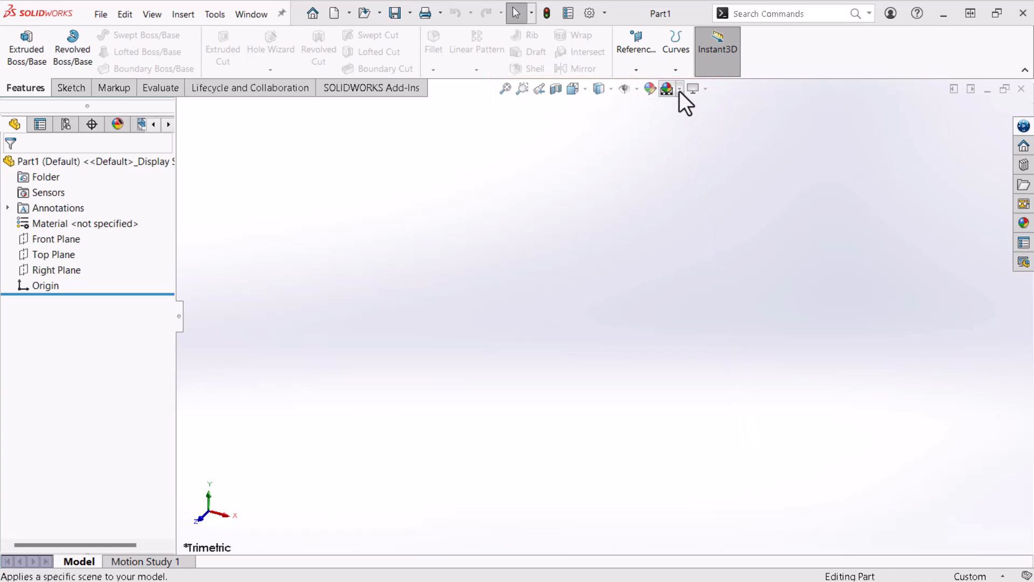
# Apply the Plain White scene and set document units to IPS (inch, pound, second).
pyautogui.click(680, 88)
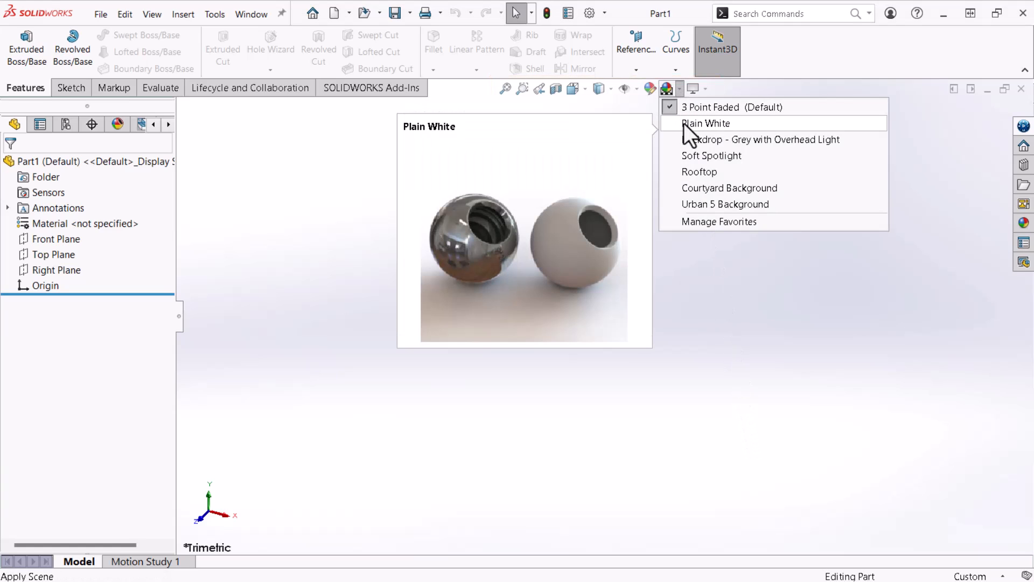
pyautogui.click(708, 123)
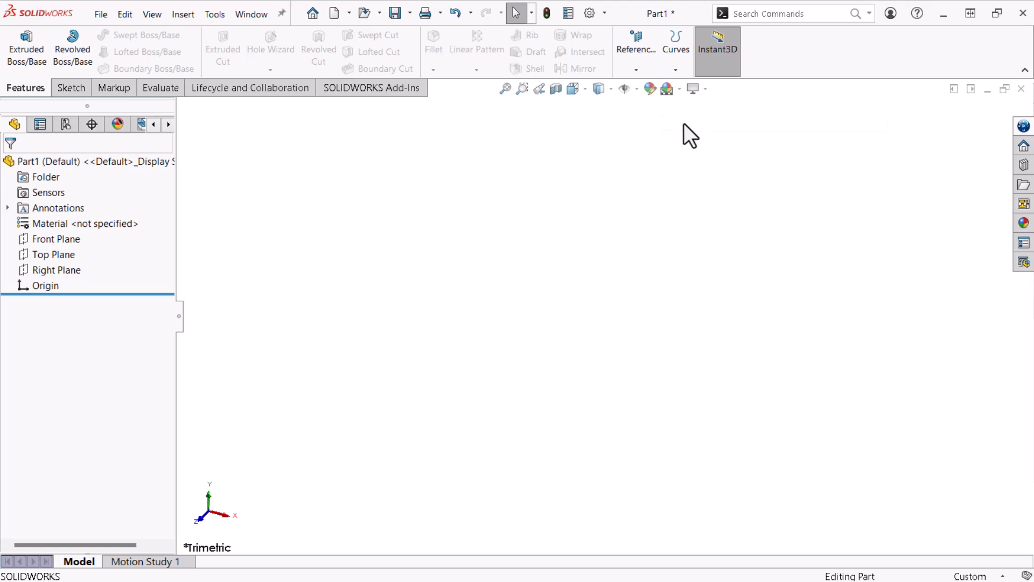
pyautogui.moveTo(955, 550)
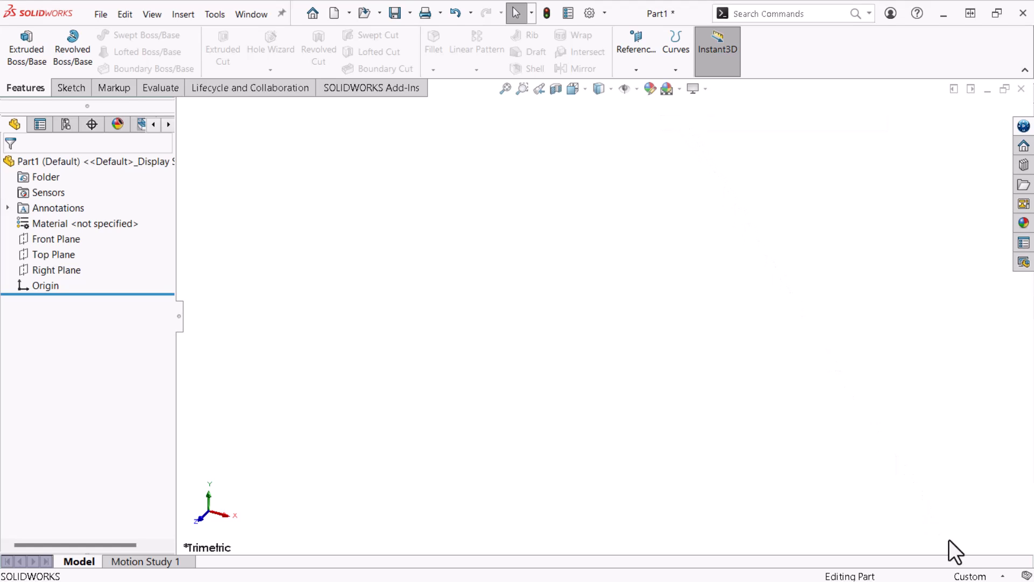
pyautogui.click(969, 575)
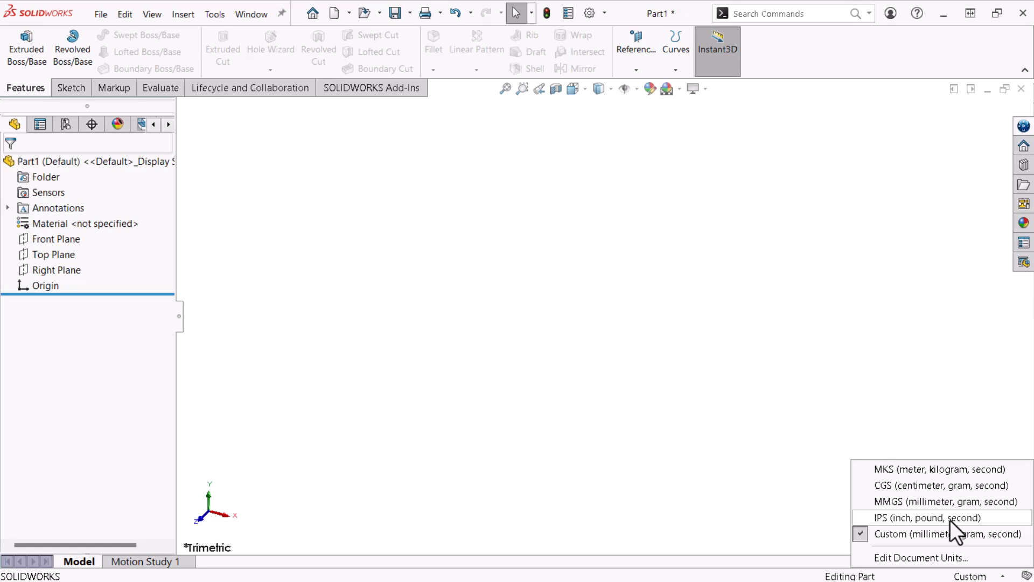
pyautogui.click(928, 517)
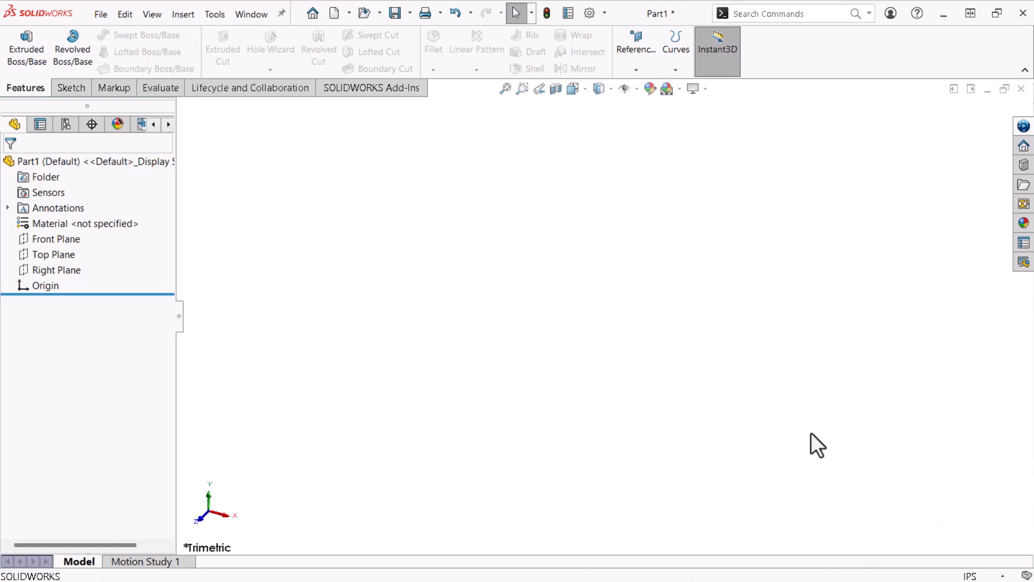
pyautogui.moveTo(791, 428)
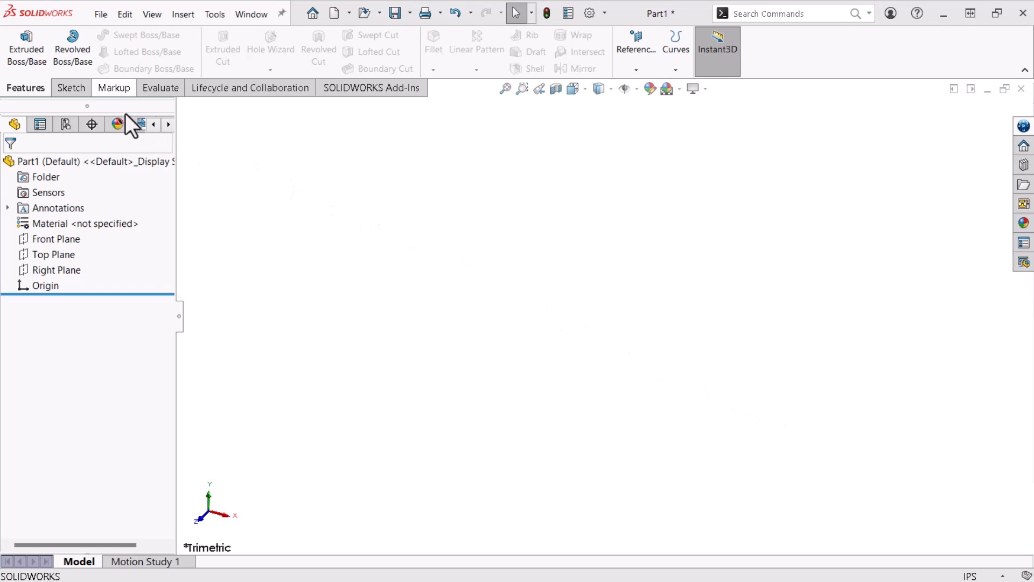
# Start Sketch1 on the Front Plane.
pyautogui.click(71, 87)
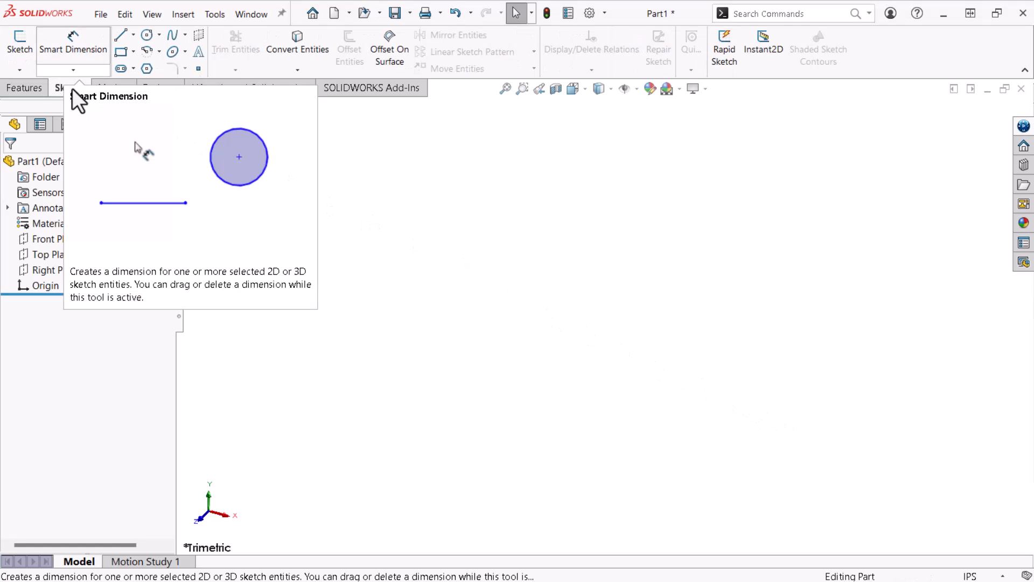
pyautogui.click(19, 46)
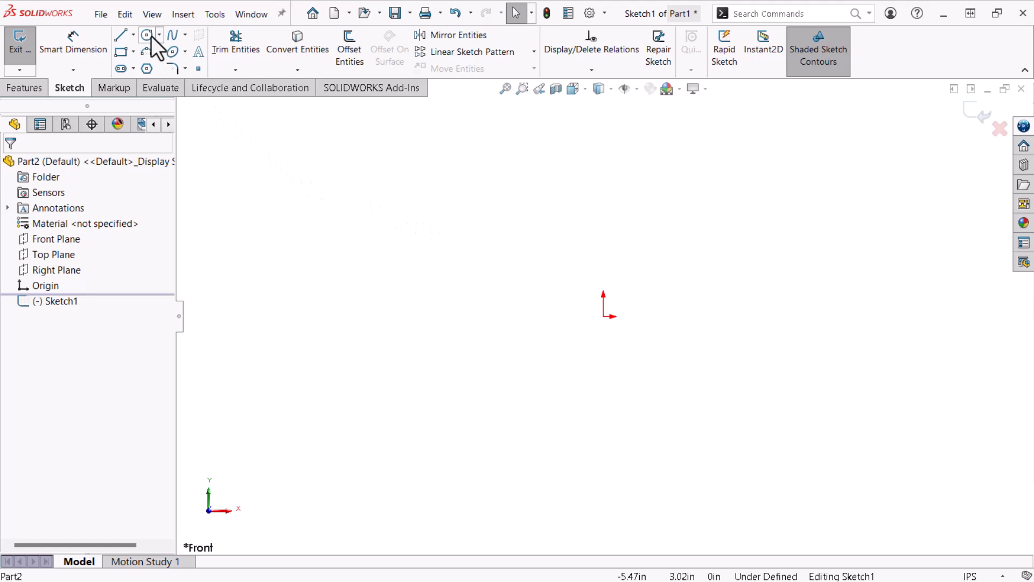
# Draw a circle centred on the origin, roughly 0.52 in radius.
pyautogui.click(147, 34)
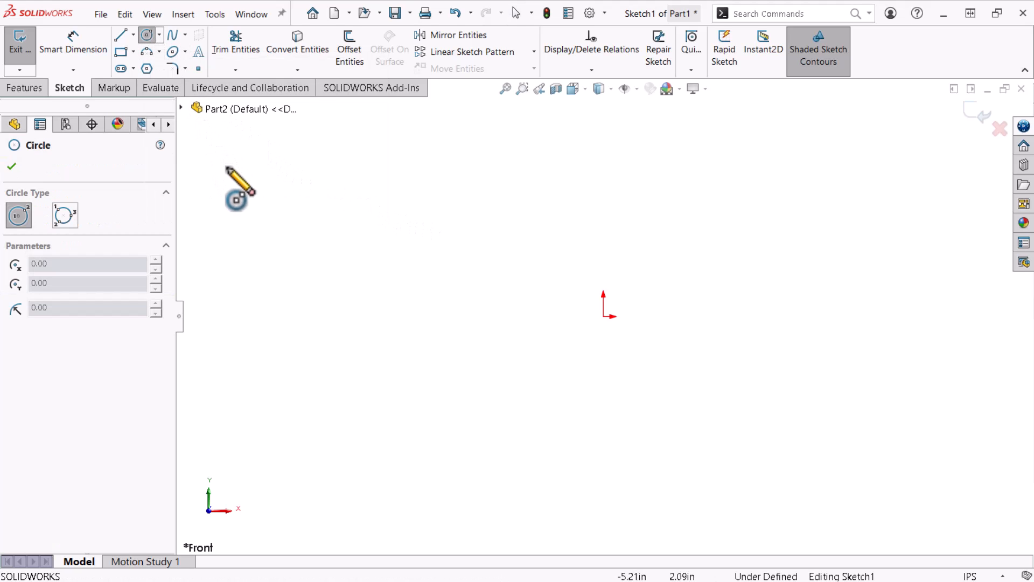
pyautogui.moveTo(239, 198)
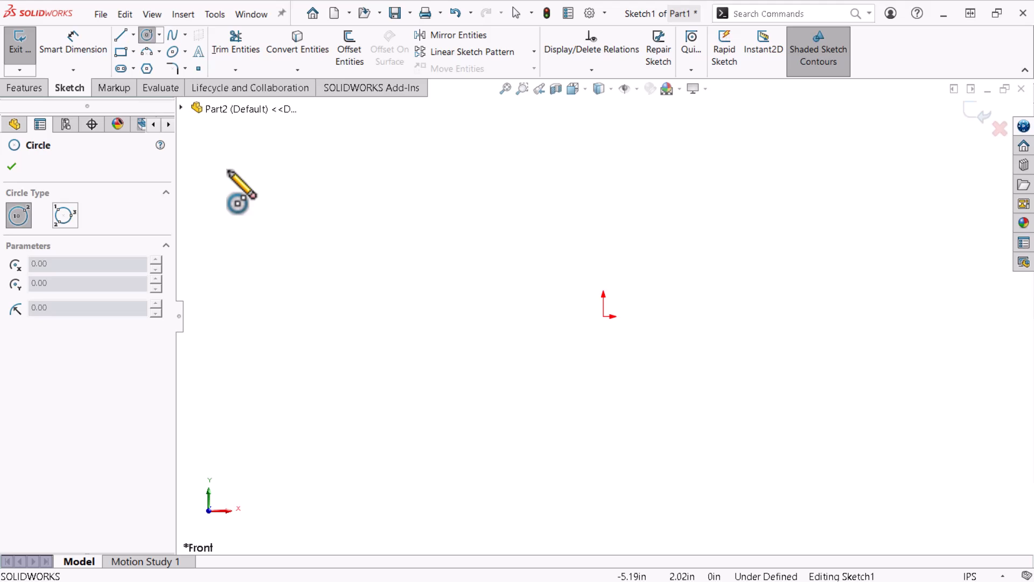
pyautogui.moveTo(239, 203)
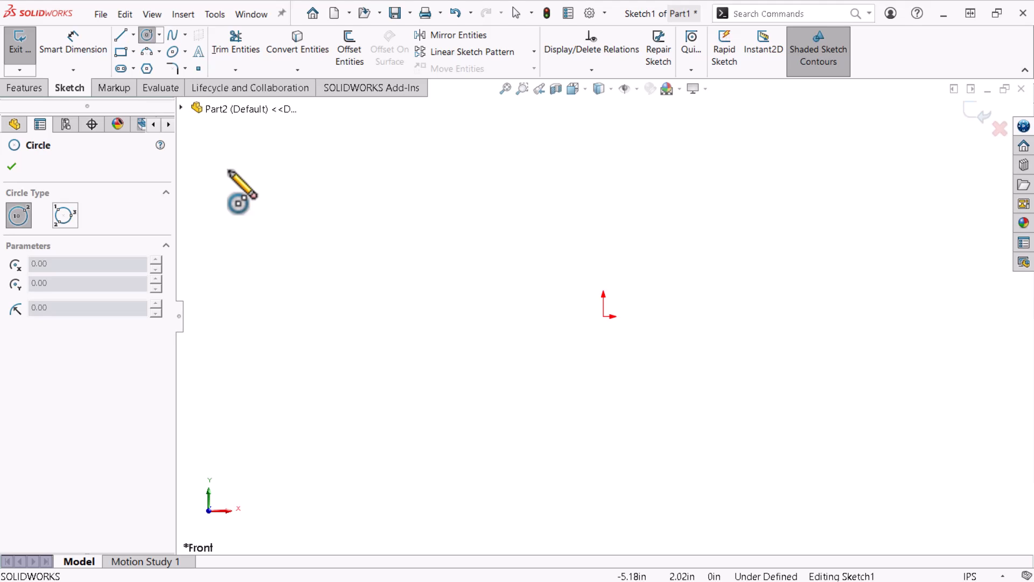
pyautogui.moveTo(574, 333)
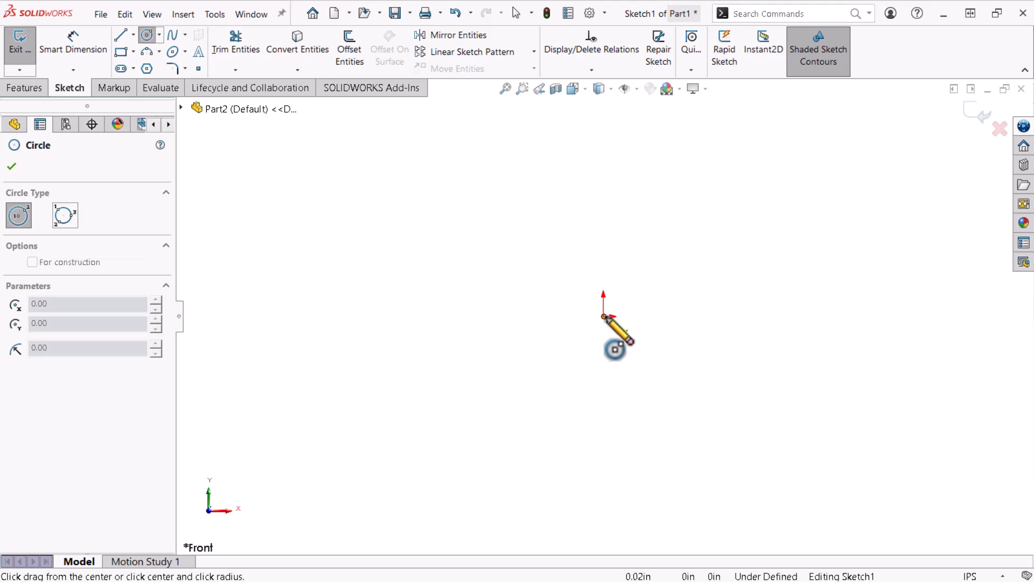
pyautogui.moveTo(602, 315); pyautogui.dragTo(649, 332)
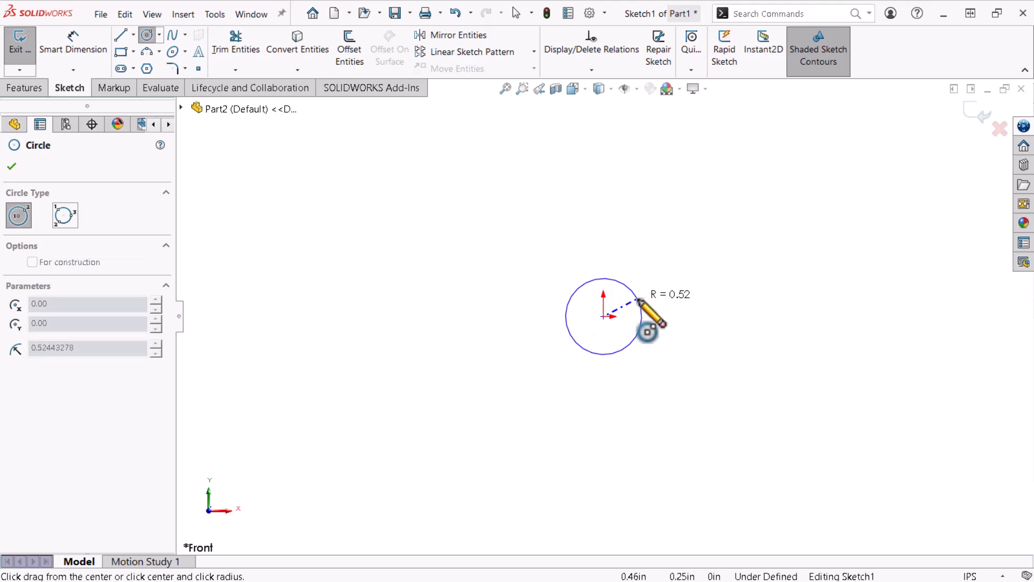
pyautogui.click(601, 315)
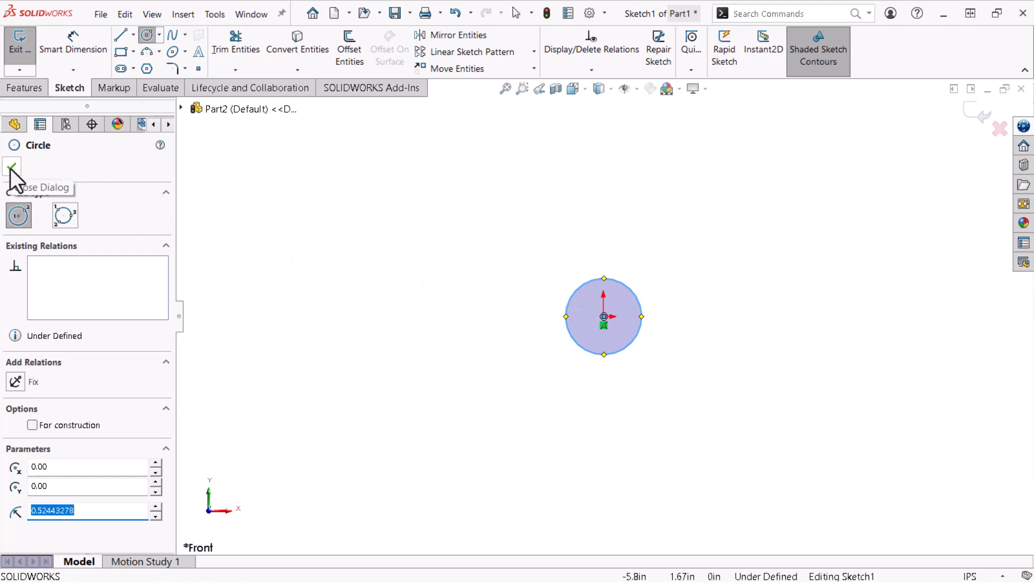
pyautogui.click(11, 168)
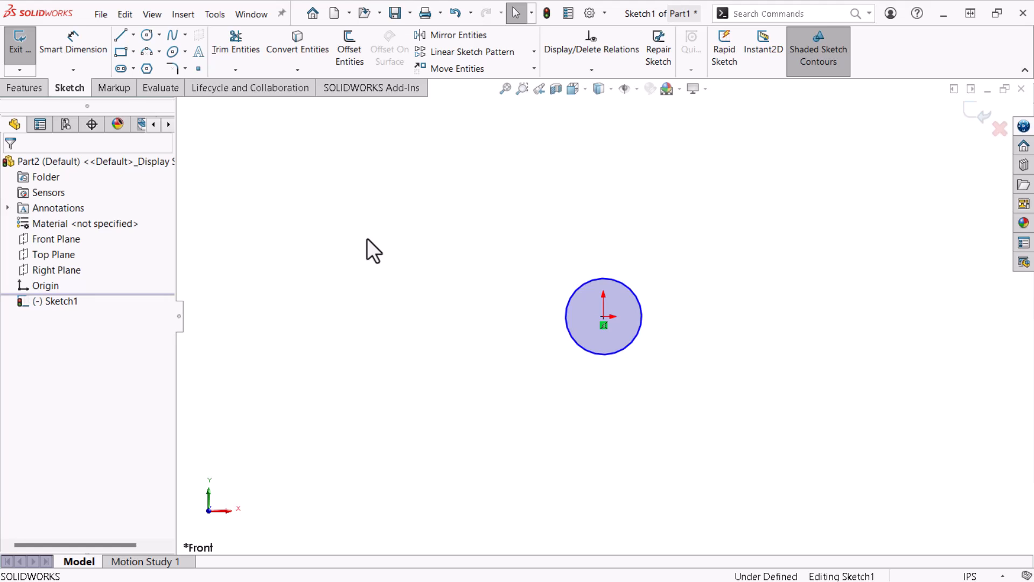
# Dimension the circle's diameter as 3/8 in (0.375), fully defining Sketch1.
pyautogui.click(602, 325)
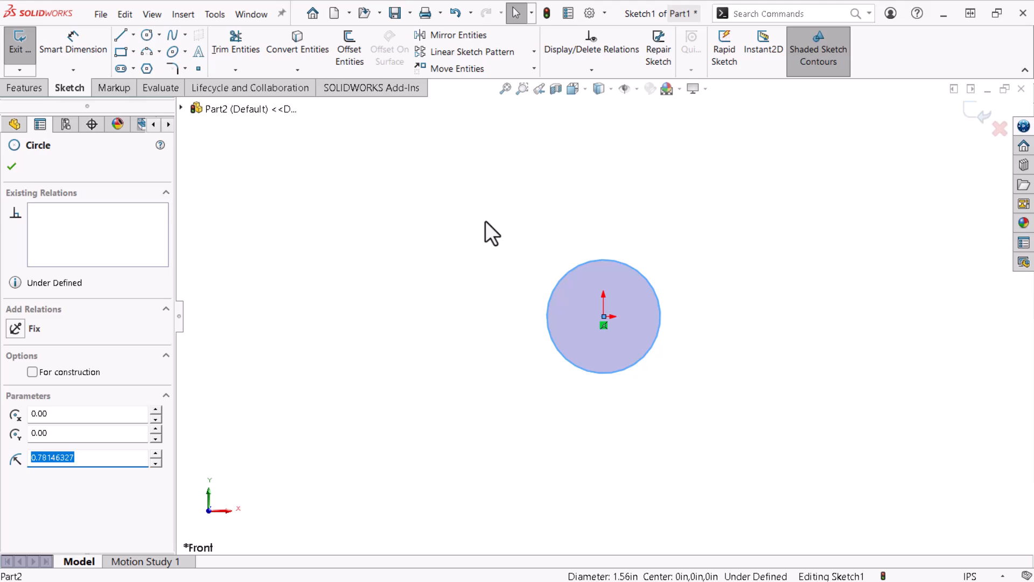
pyautogui.moveTo(72, 49)
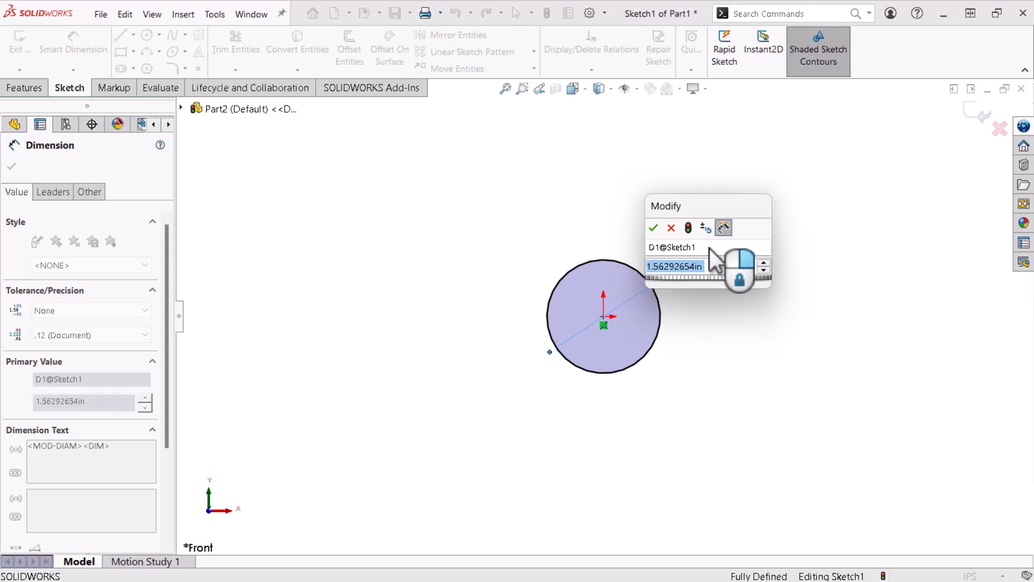
pyautogui.write('3/8')
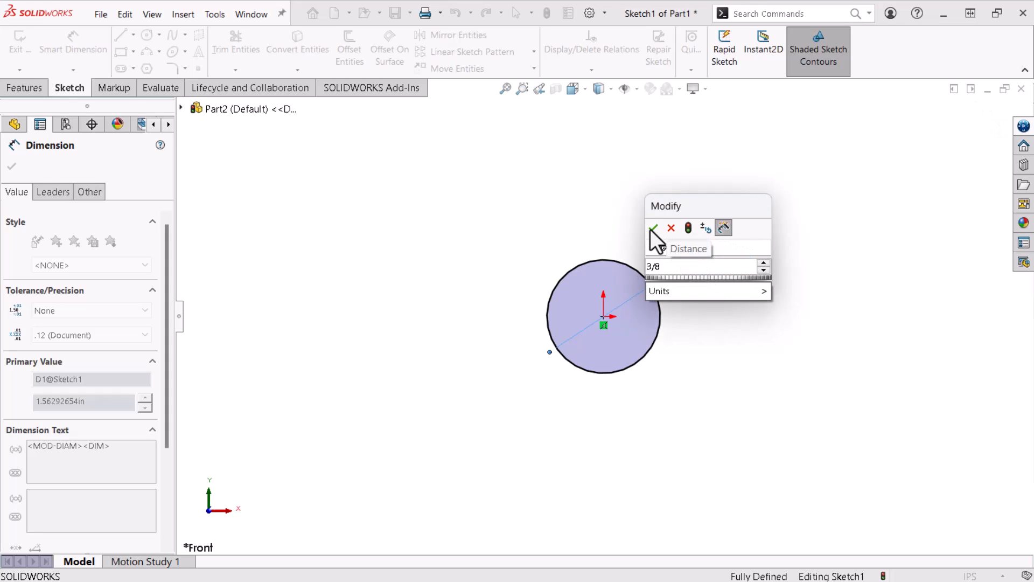
pyautogui.click(653, 228)
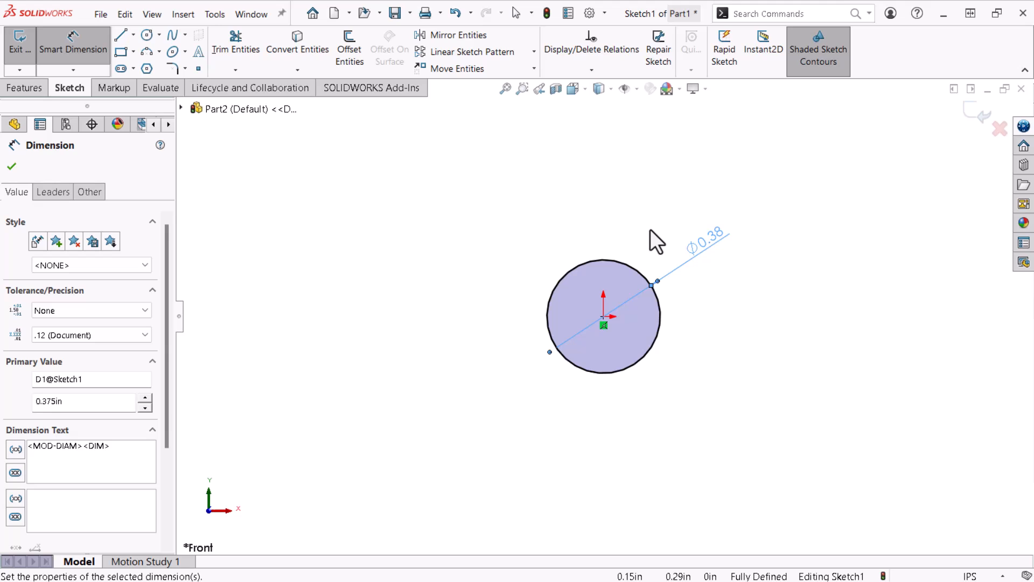
pyautogui.press('Escape')
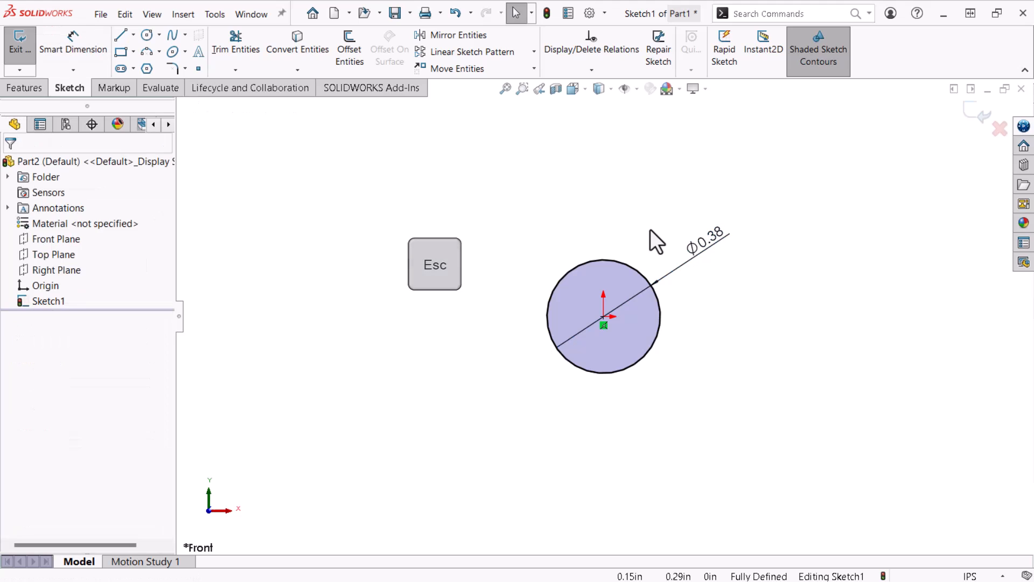
# Exit Sketch1, leaving the dimensioned circle as a finished sketch.
pyautogui.press('Escape')
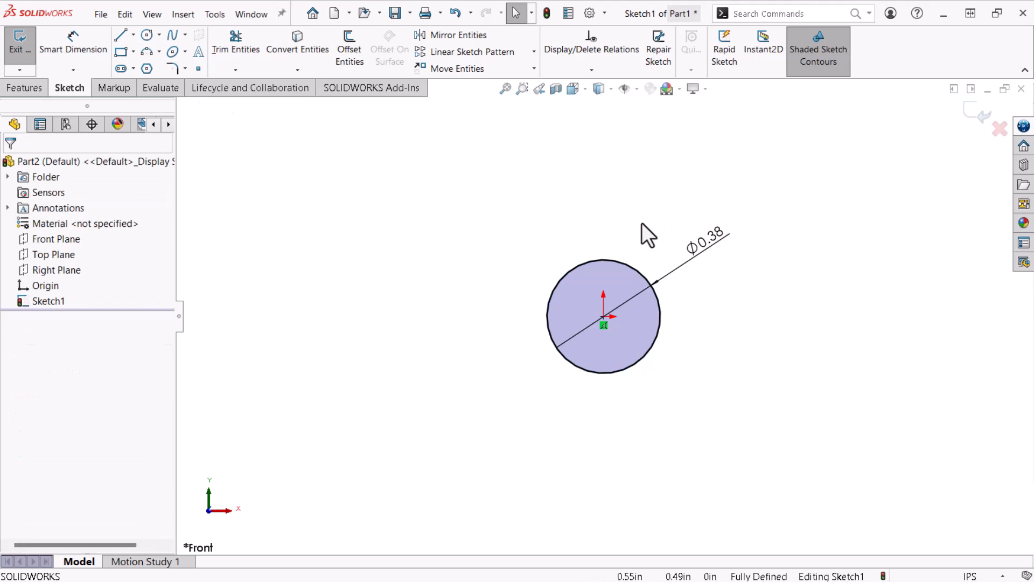
pyautogui.moveTo(982, 122)
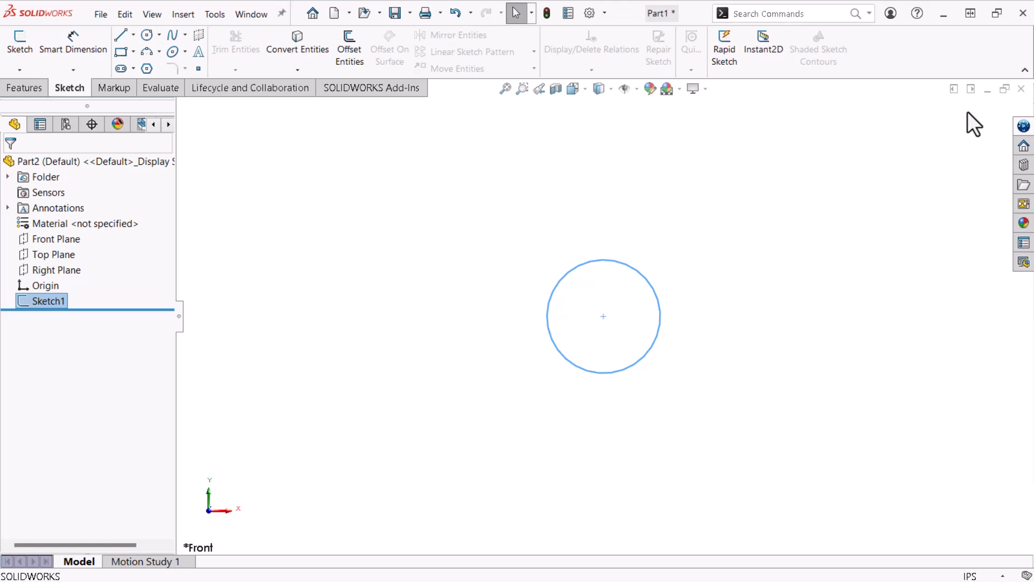
pyautogui.moveTo(969, 125)
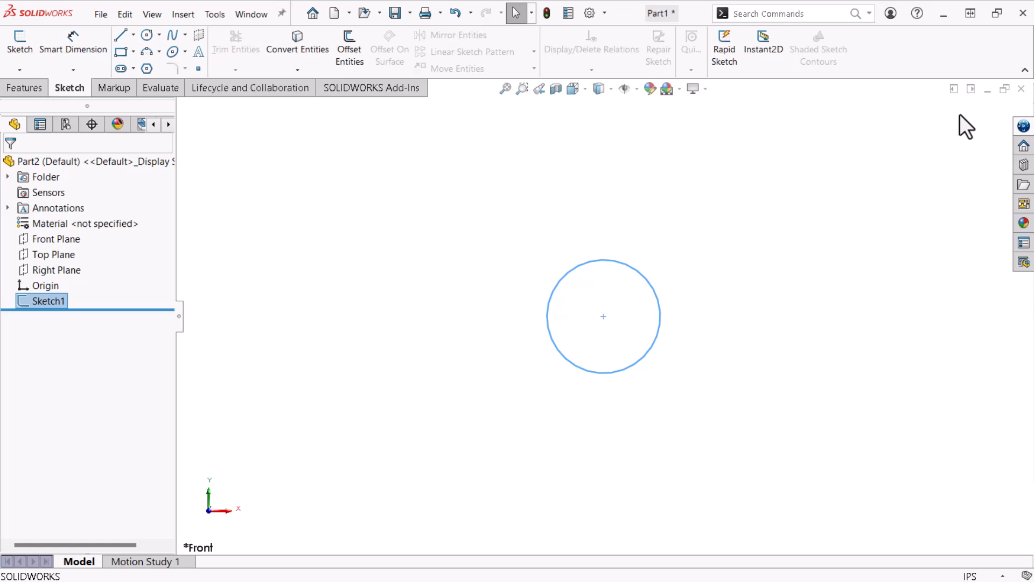
pyautogui.moveTo(817, 227)
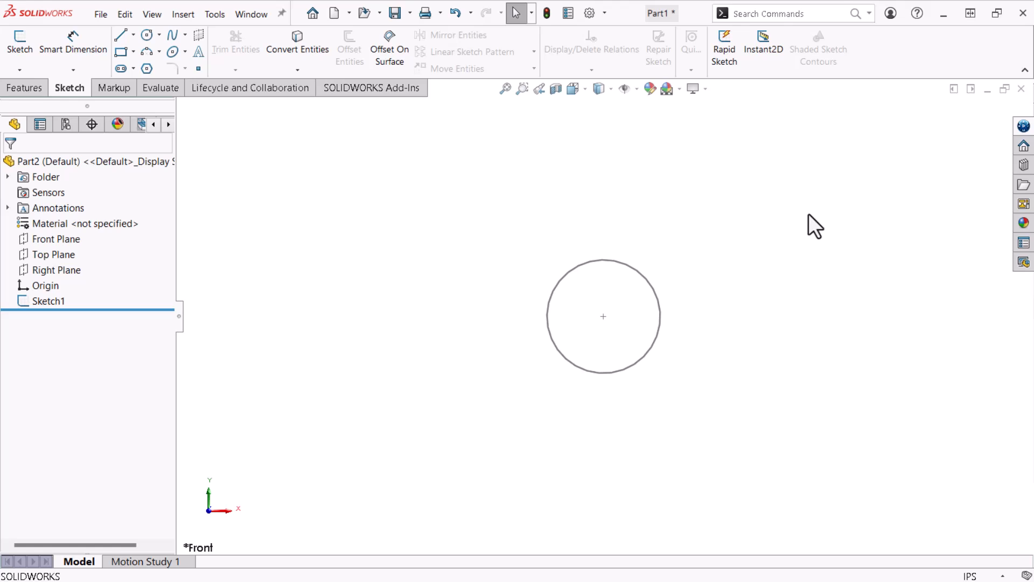
pyautogui.moveTo(234, 142)
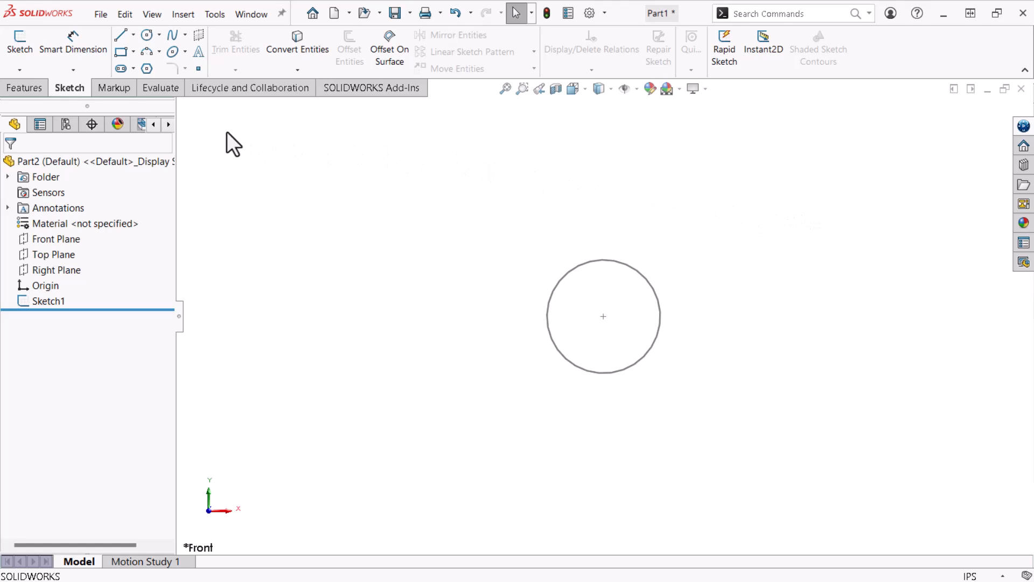
pyautogui.click(24, 88)
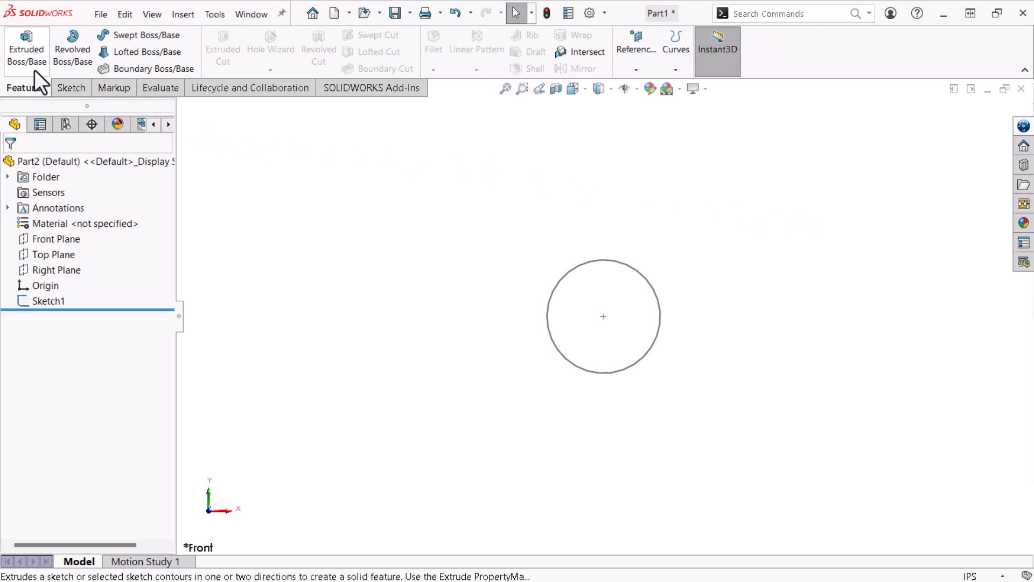
# Extrude Sketch1 with a Blind depth of 0.5 in, creating Boss-Extrude1.
pyautogui.click(27, 48)
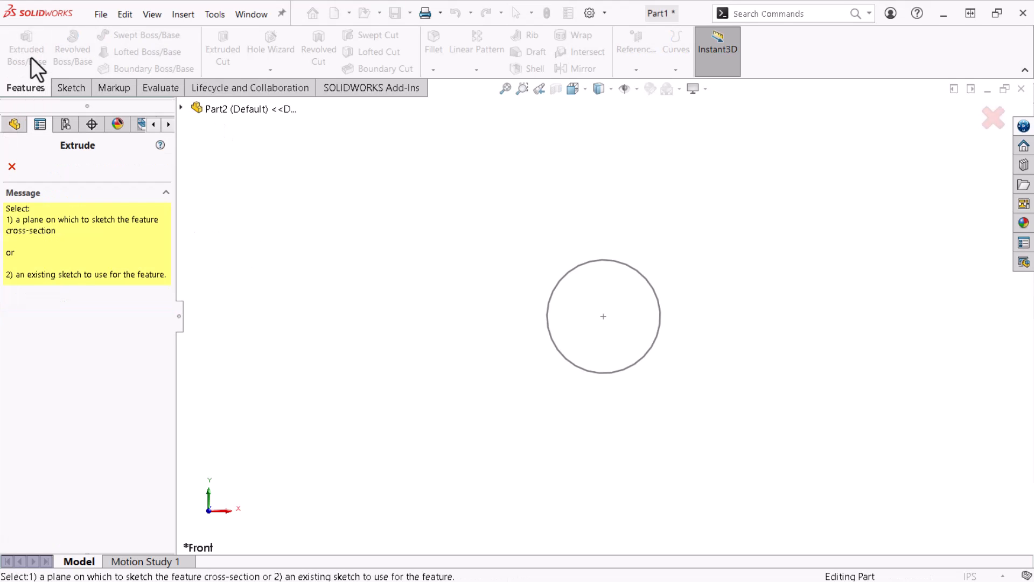
pyautogui.moveTo(553, 287)
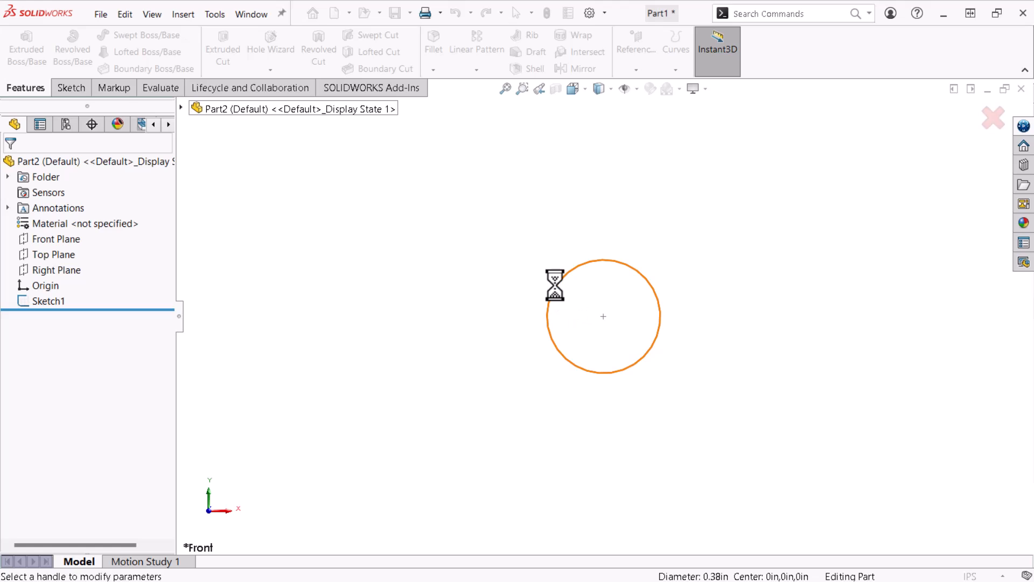
pyautogui.click(26, 46)
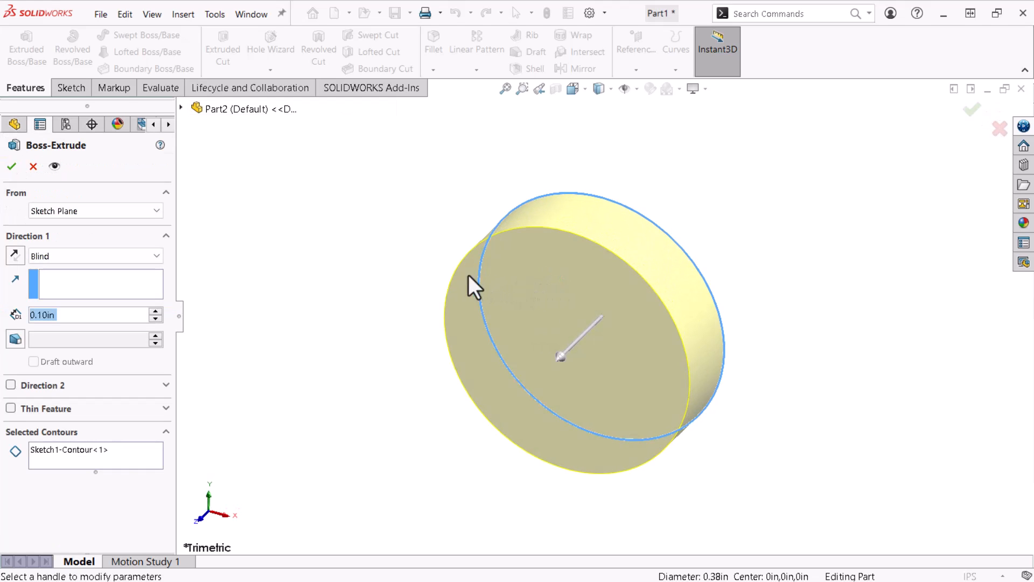
pyautogui.moveTo(393, 280)
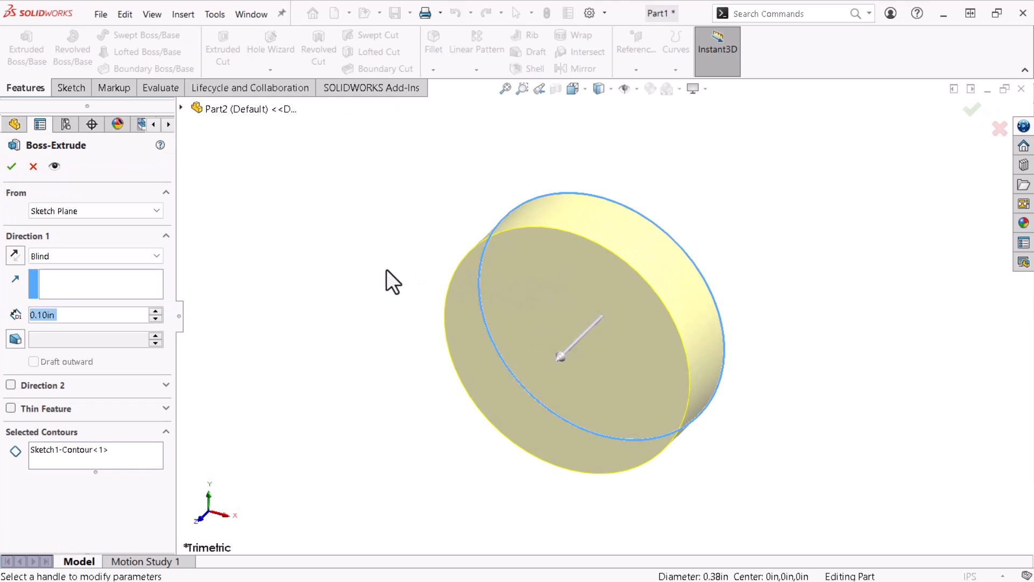
pyautogui.click(76, 315)
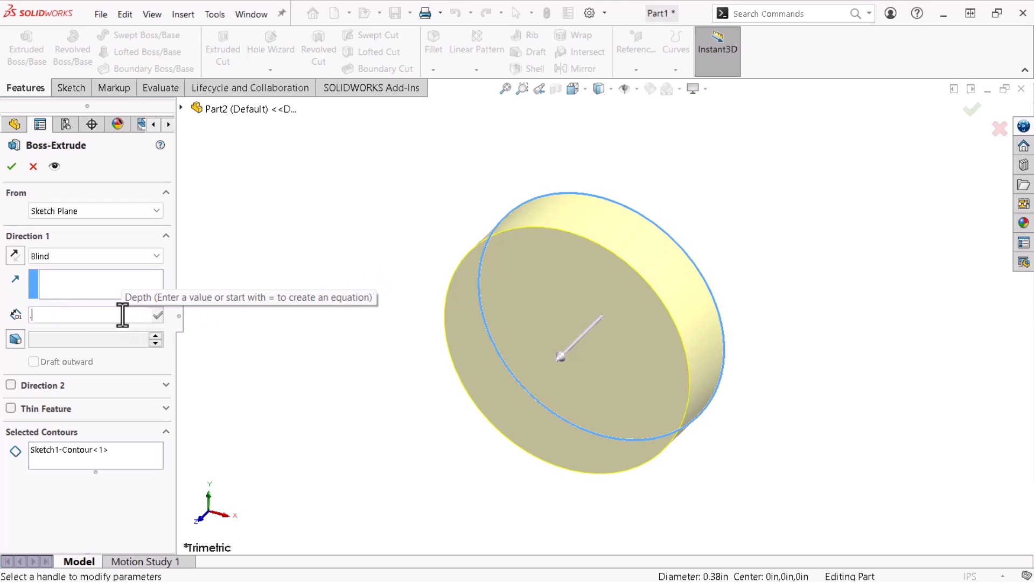
pyautogui.write('.50in')
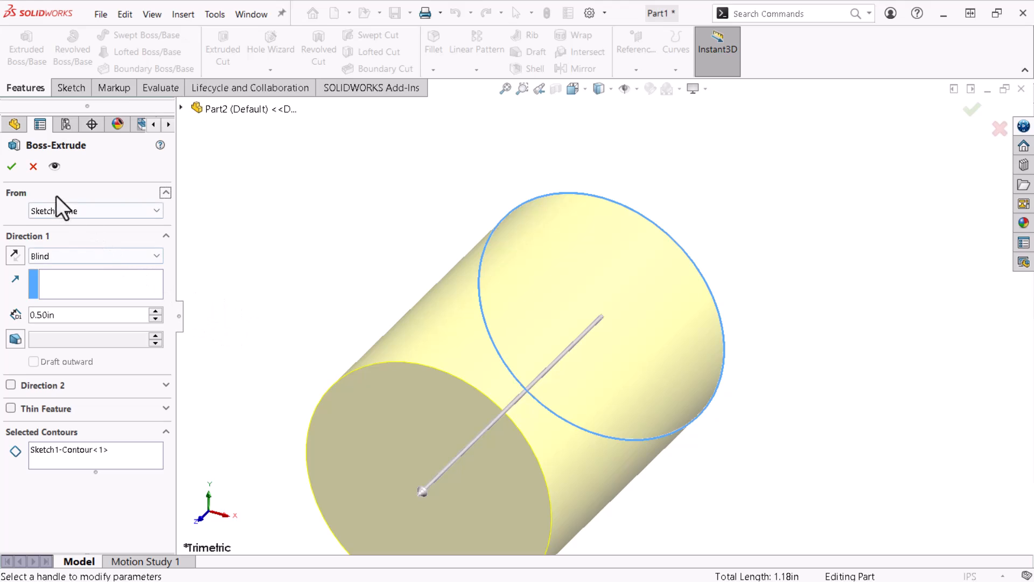
pyautogui.click(11, 166)
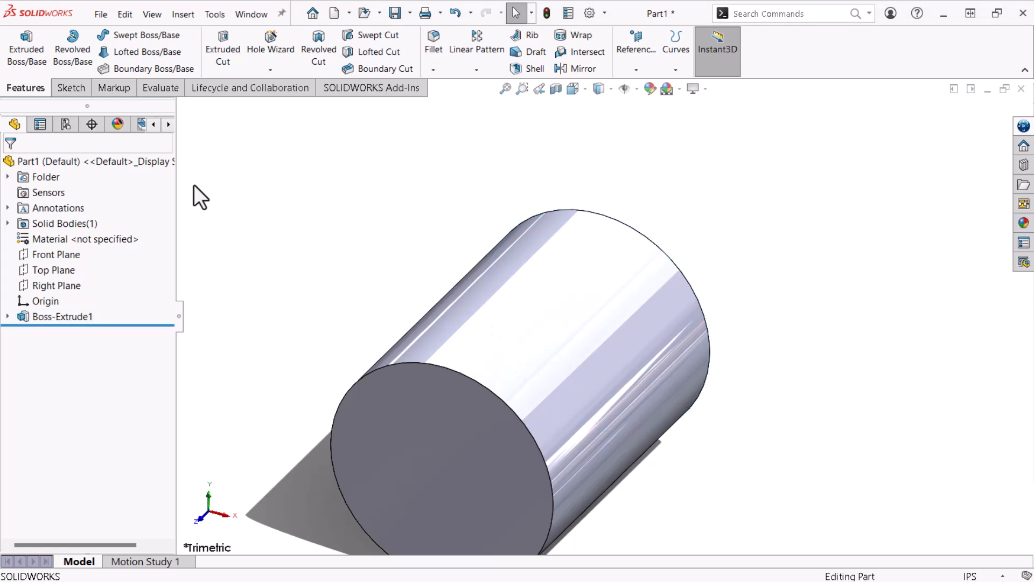
pyautogui.moveTo(643, 123)
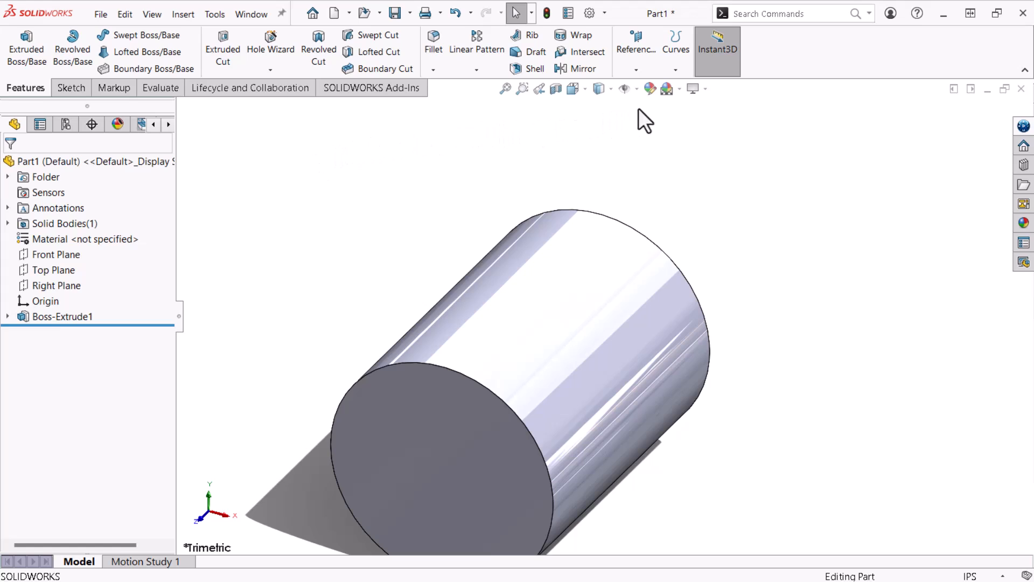
# Toggle Shadows In Shaded Mode from the View Settings list.
pyautogui.click(693, 88)
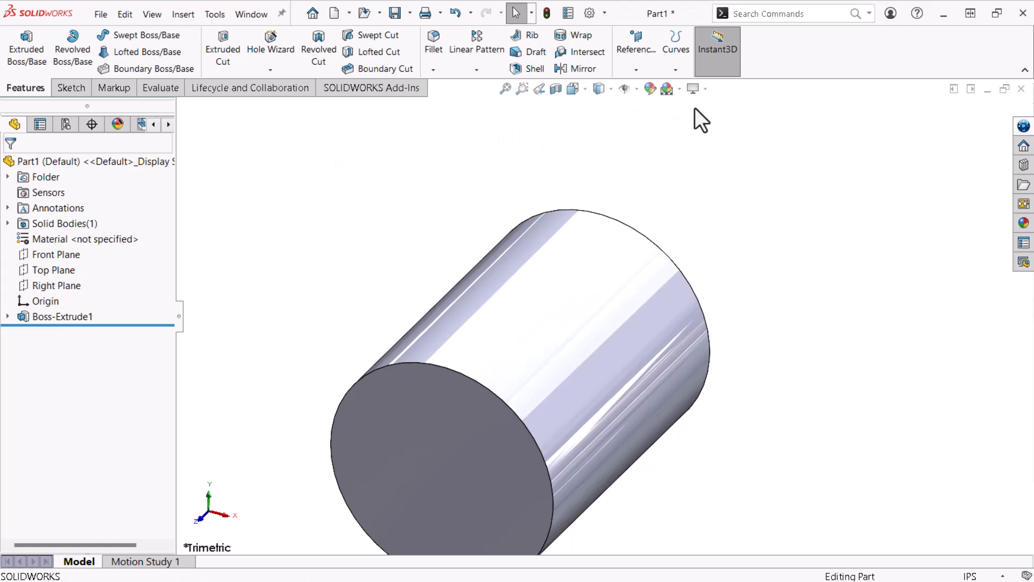
pyautogui.click(692, 89)
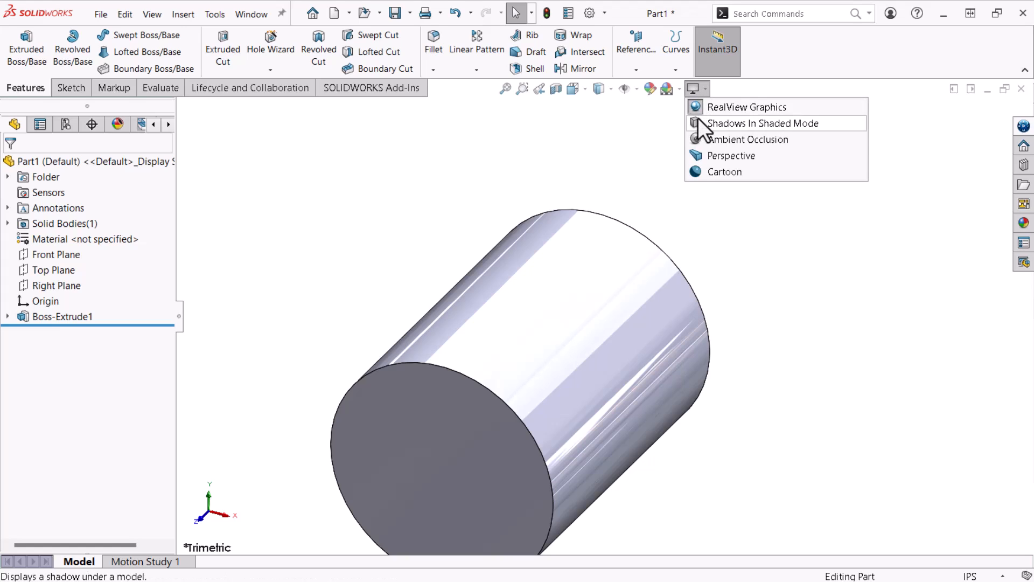
pyautogui.click(763, 124)
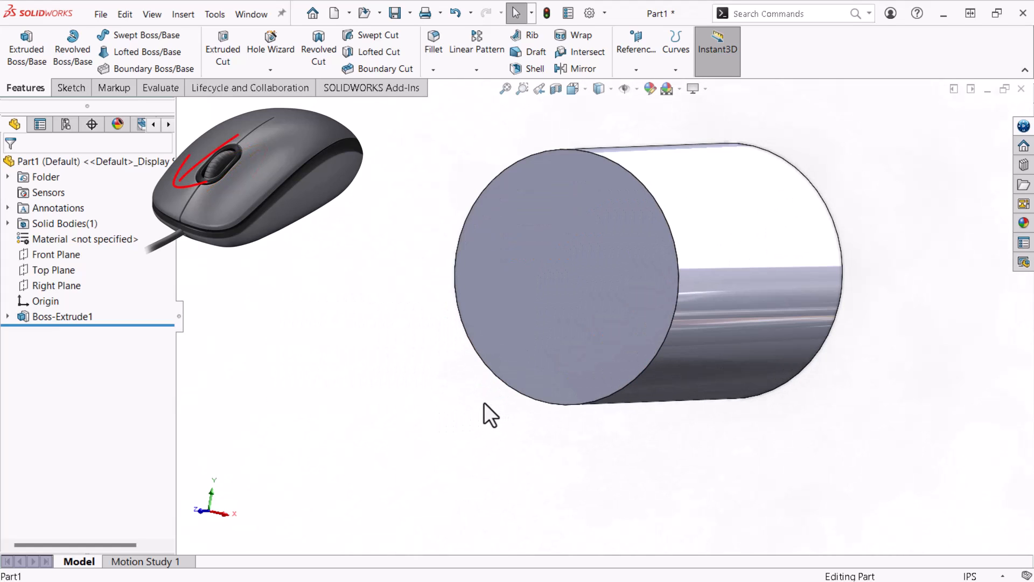
# Zoom the 0.50 in cylinder to fit and set the isometric view.
pyautogui.press('ctrl')
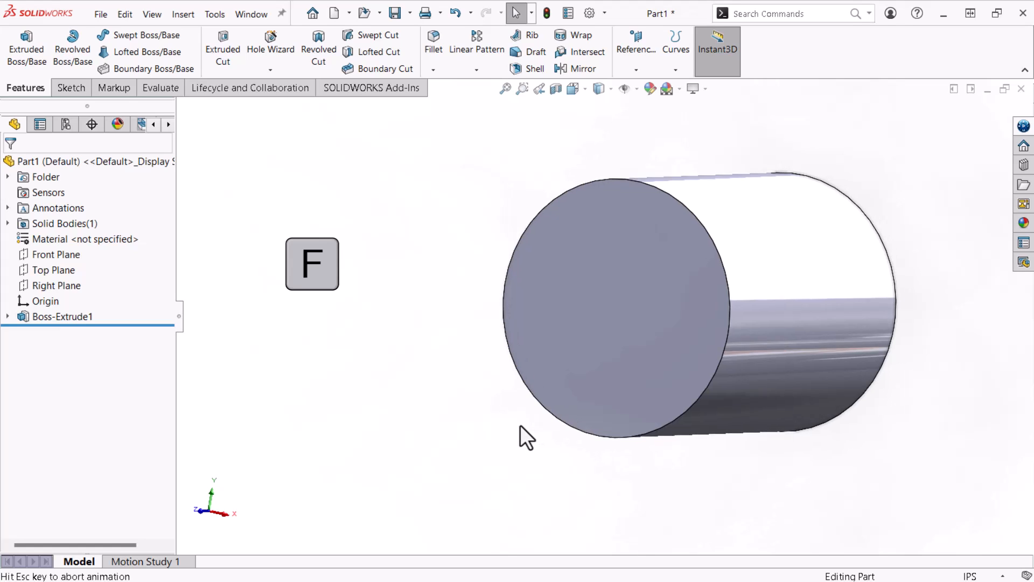
pyautogui.press('space')
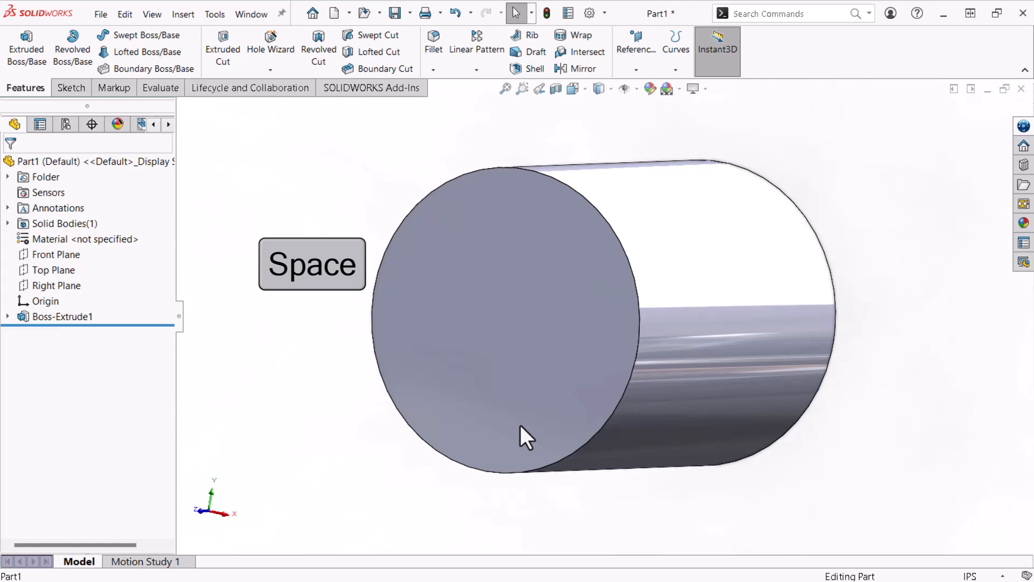
pyautogui.press('space')
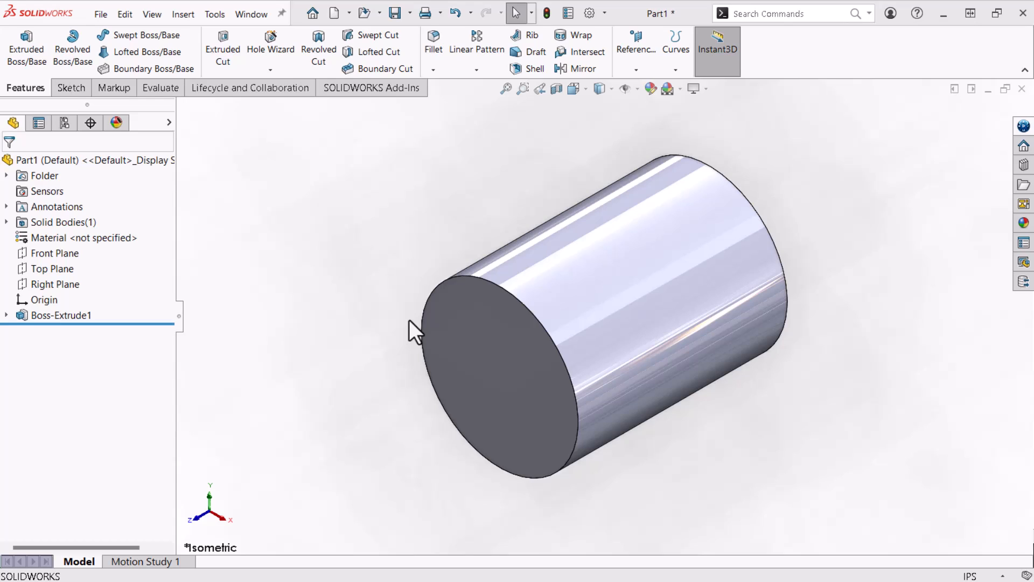
pyautogui.moveTo(415, 316)
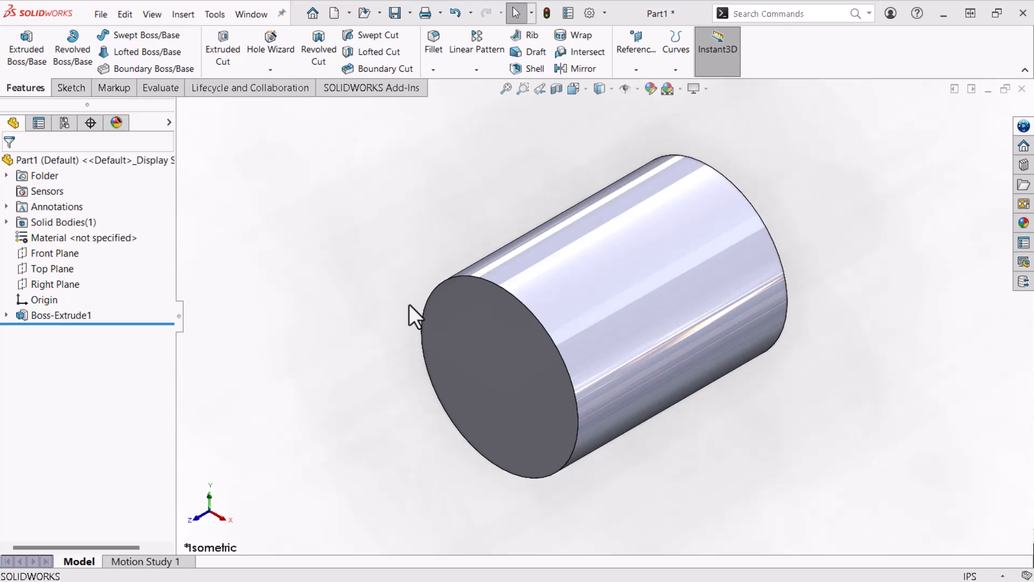
# Save to 3DEXPERIENCE with title 'pin' in Nicholas Workspace.
pyautogui.click(409, 13)
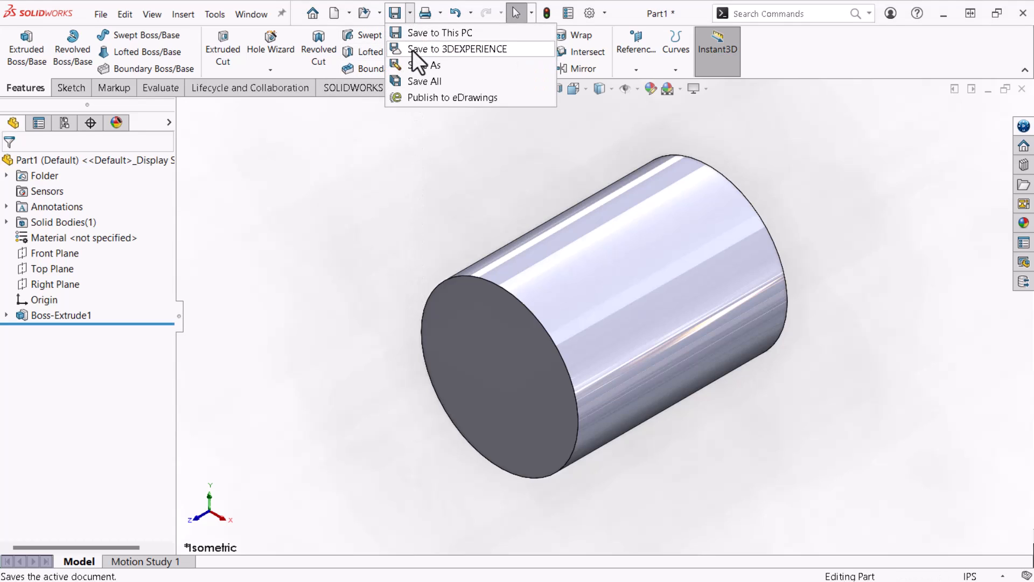
pyautogui.click(456, 48)
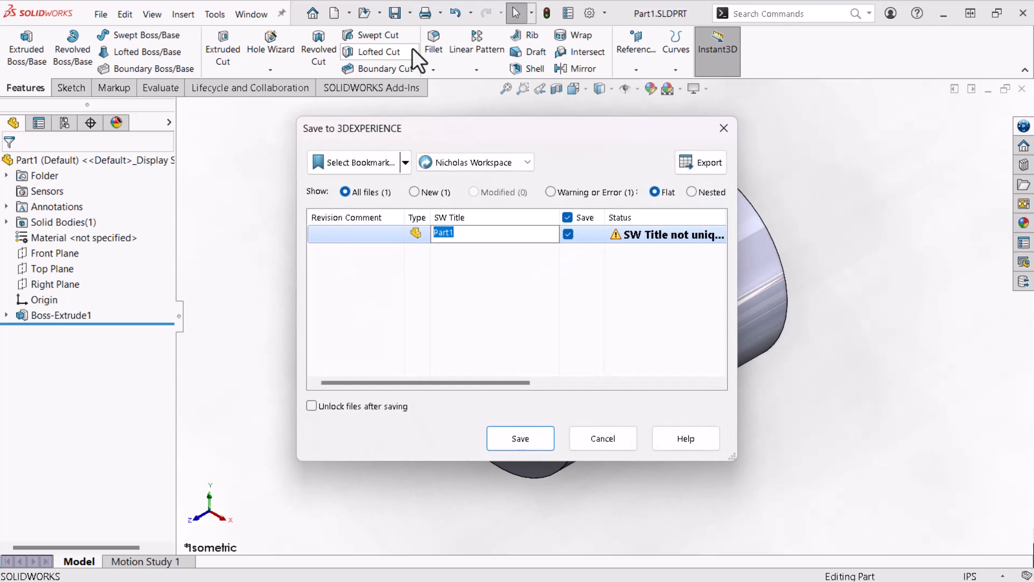
pyautogui.moveTo(418, 242)
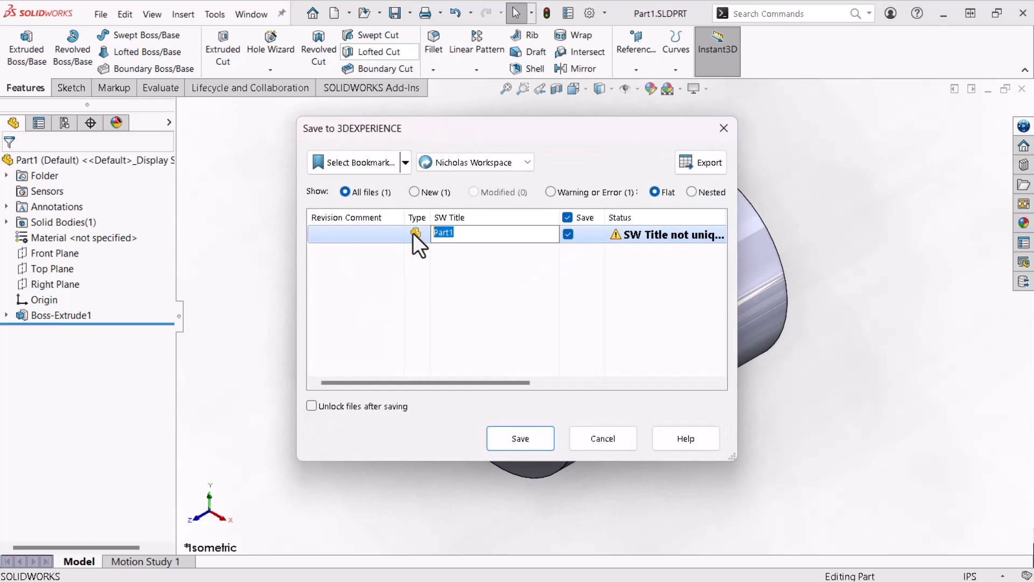
pyautogui.write('pin')
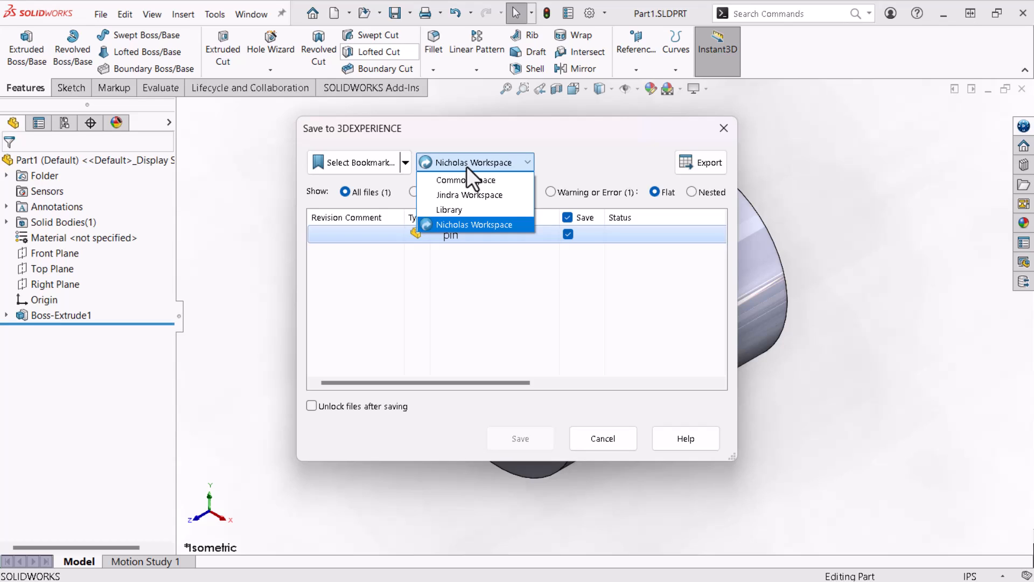
pyautogui.click(473, 224)
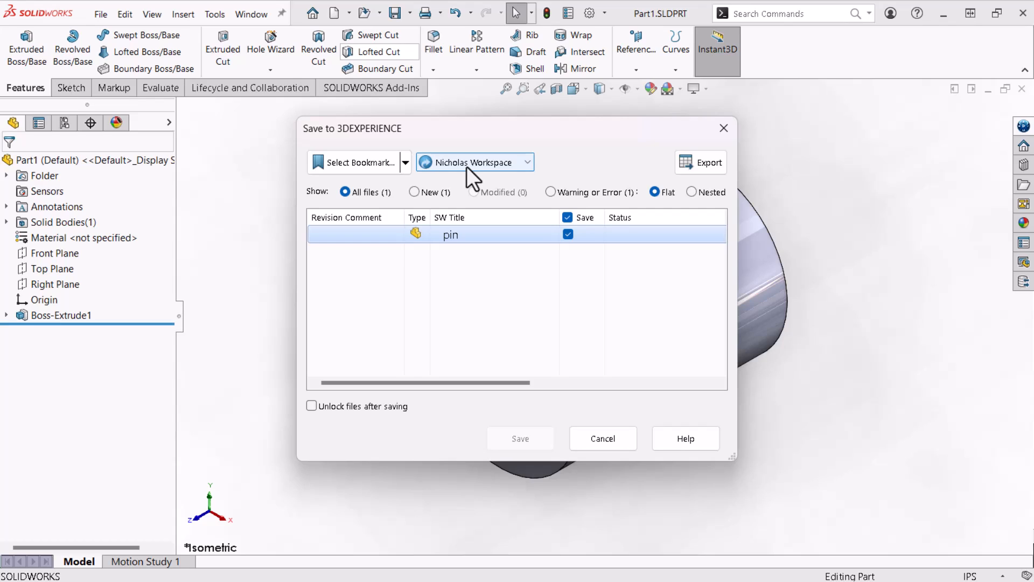
# Select the Pliers bookmark under Hand Tools and apply it.
pyautogui.click(405, 162)
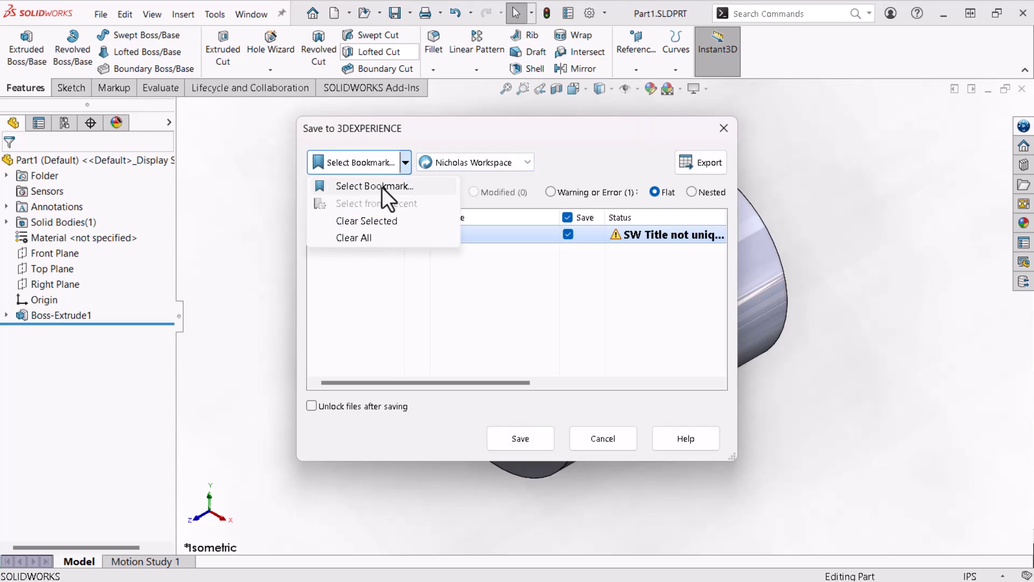
pyautogui.click(374, 185)
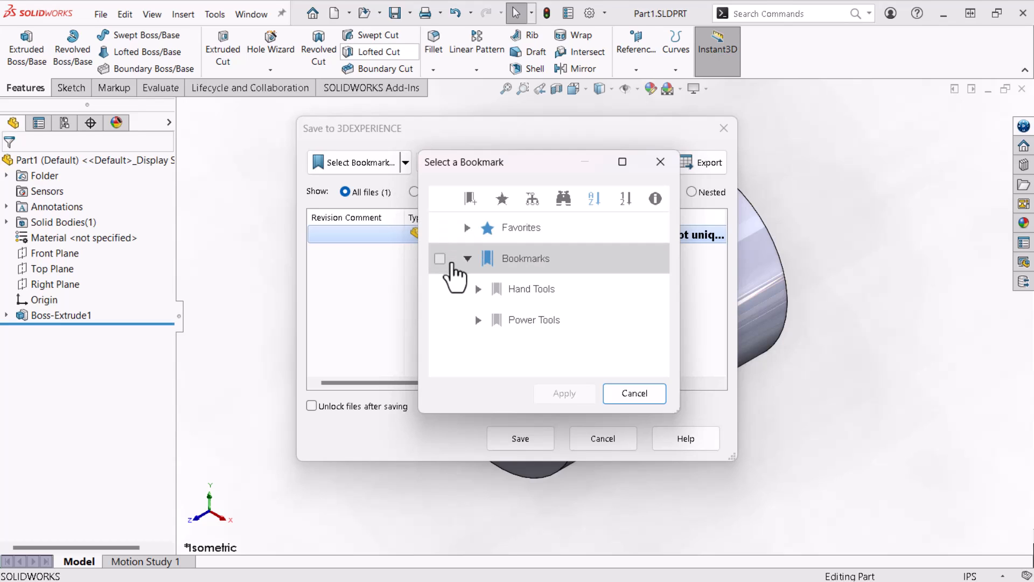
pyautogui.click(479, 288)
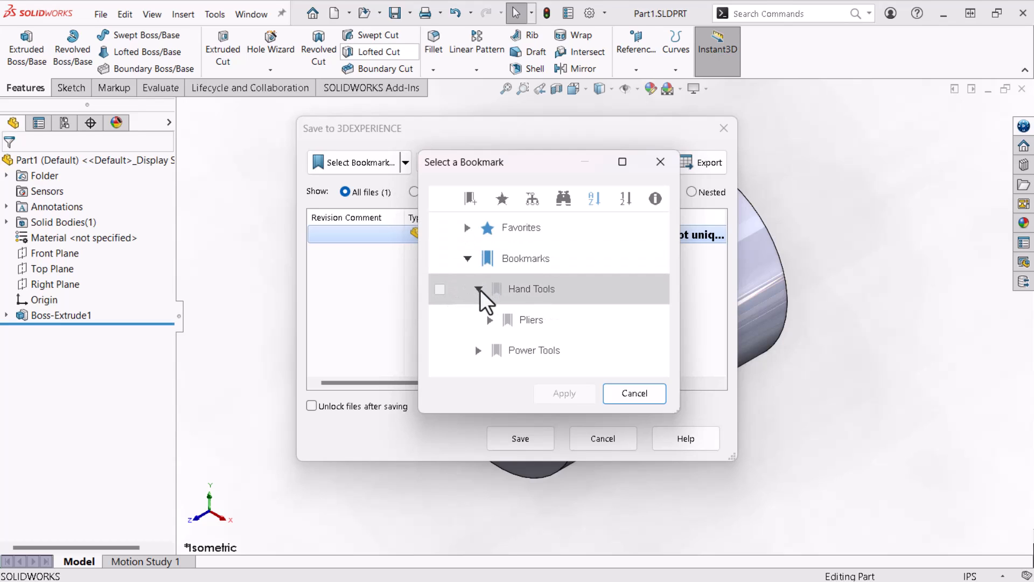
pyautogui.click(441, 320)
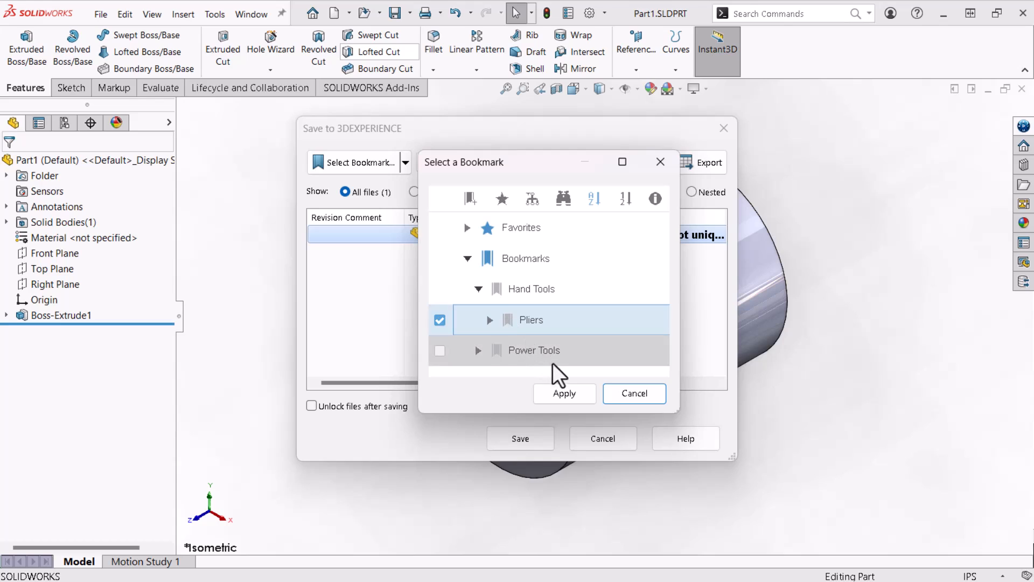
pyautogui.click(564, 393)
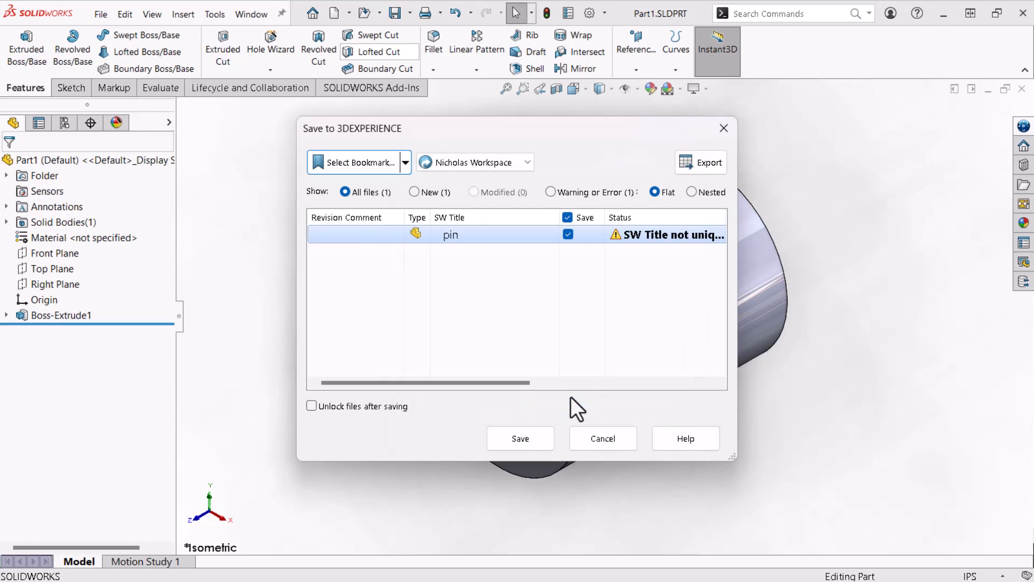
pyautogui.moveTo(423, 382); pyautogui.dragTo(560, 383)
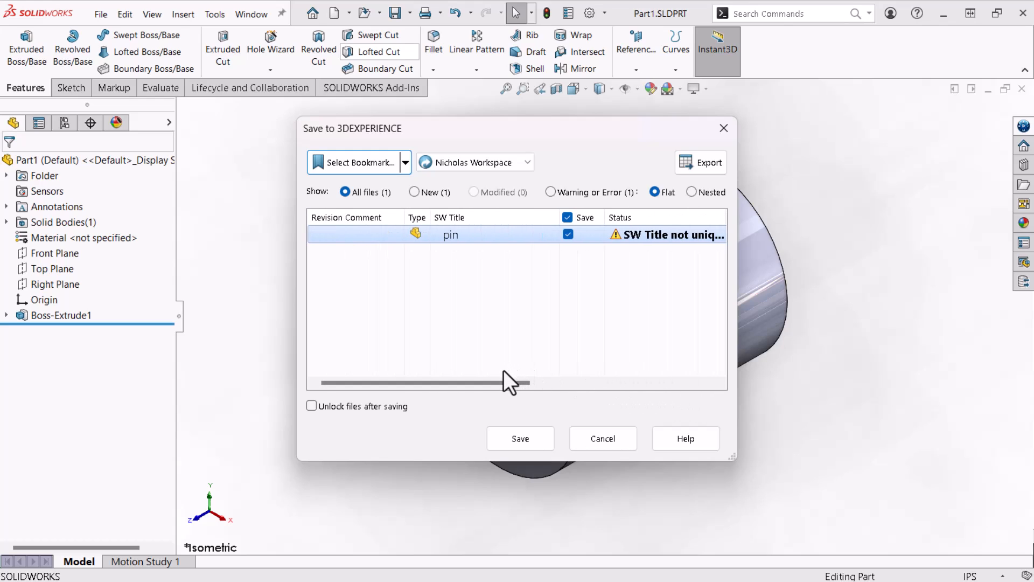
pyautogui.click(519, 438)
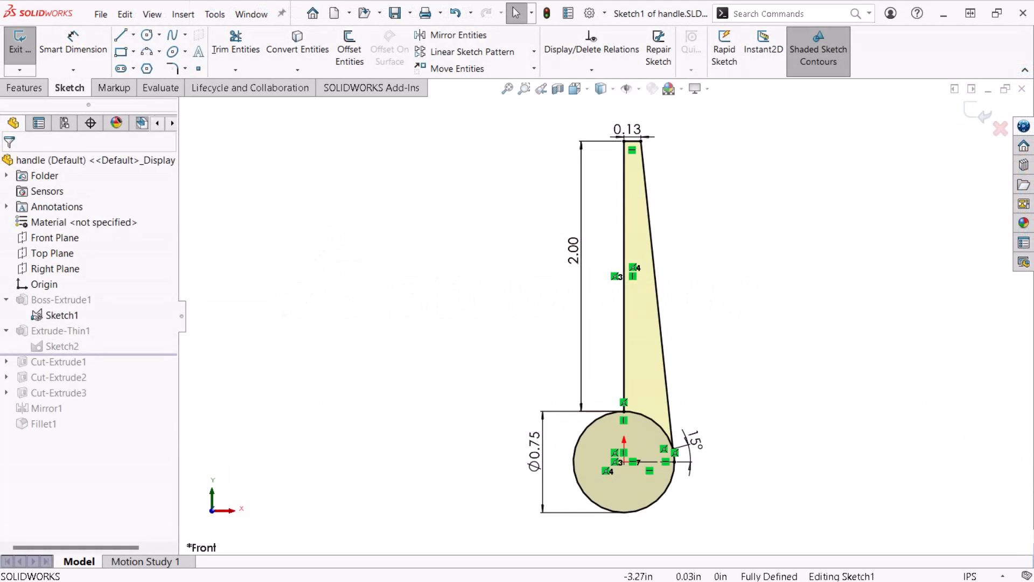
# Exit the first sketch, review Sketch2's R8.00 arc, then exit it.
pyautogui.click(20, 49)
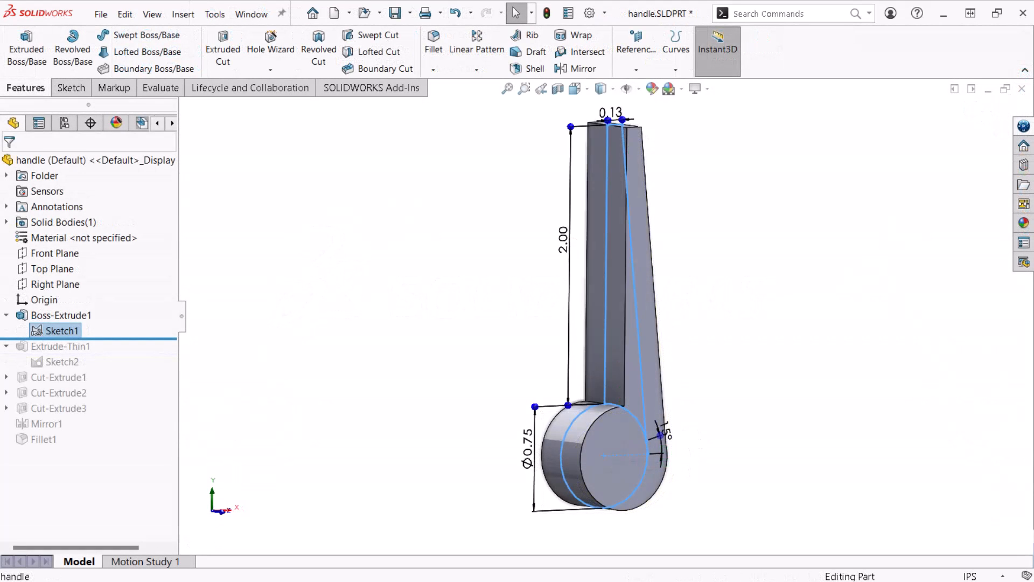
pyautogui.doubleClick(62, 361)
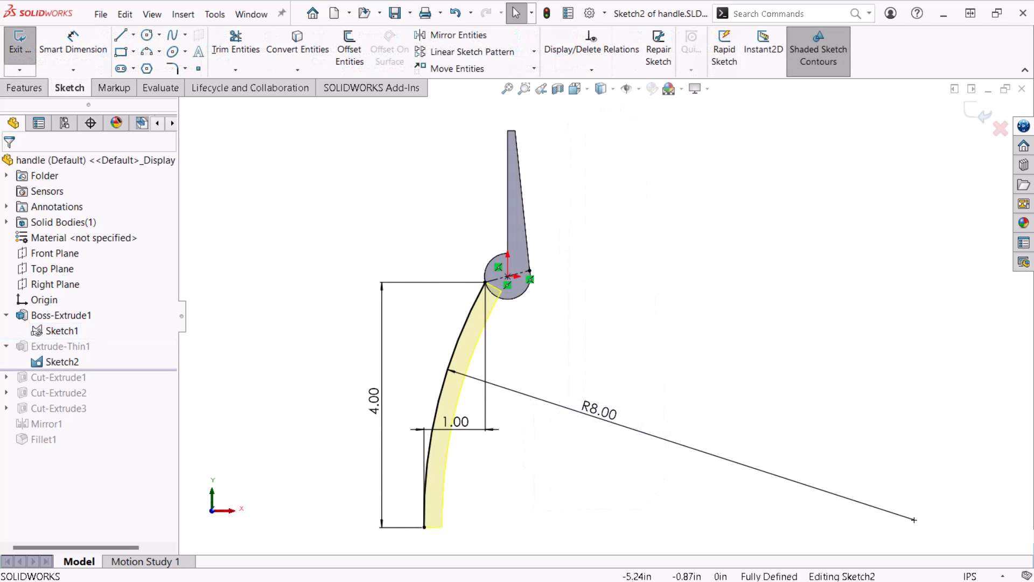
pyautogui.click(24, 88)
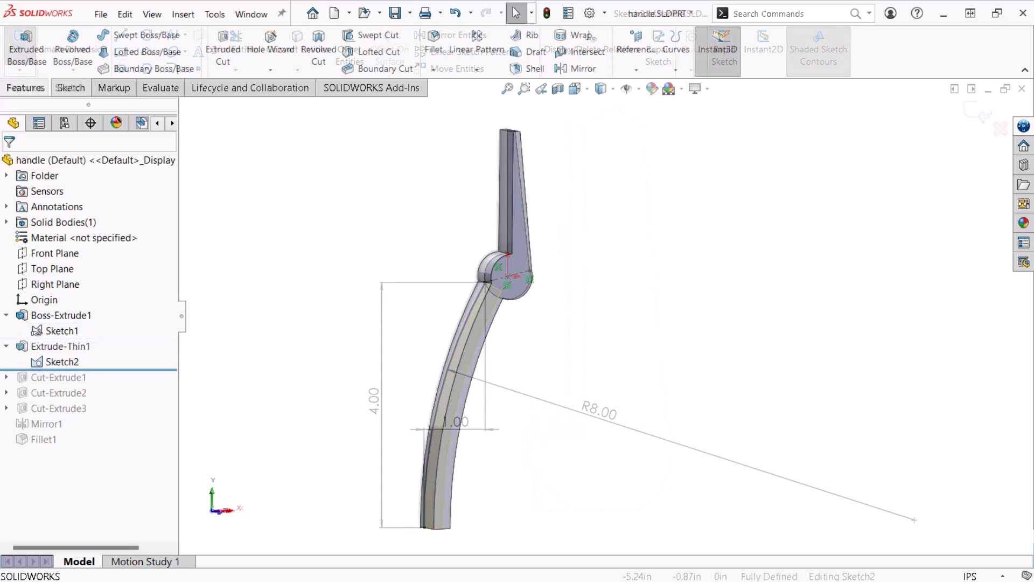